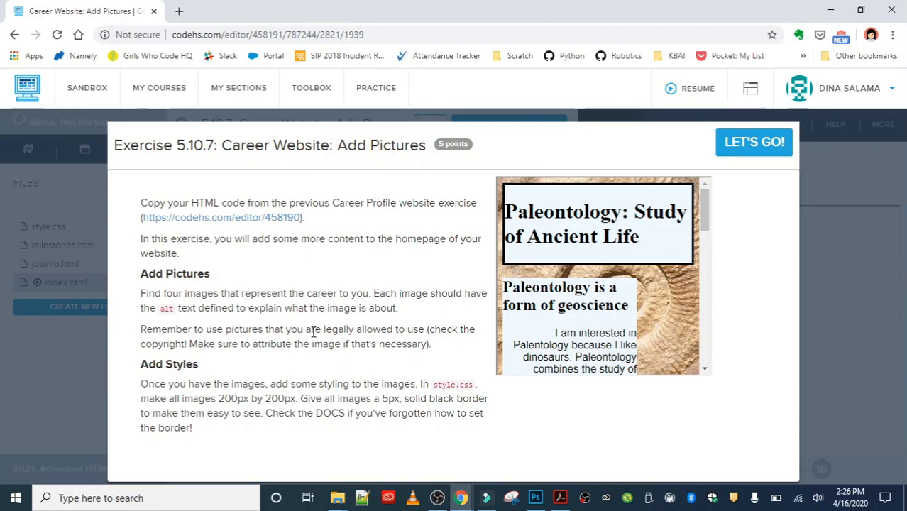
pyautogui.moveTo(389, 289)
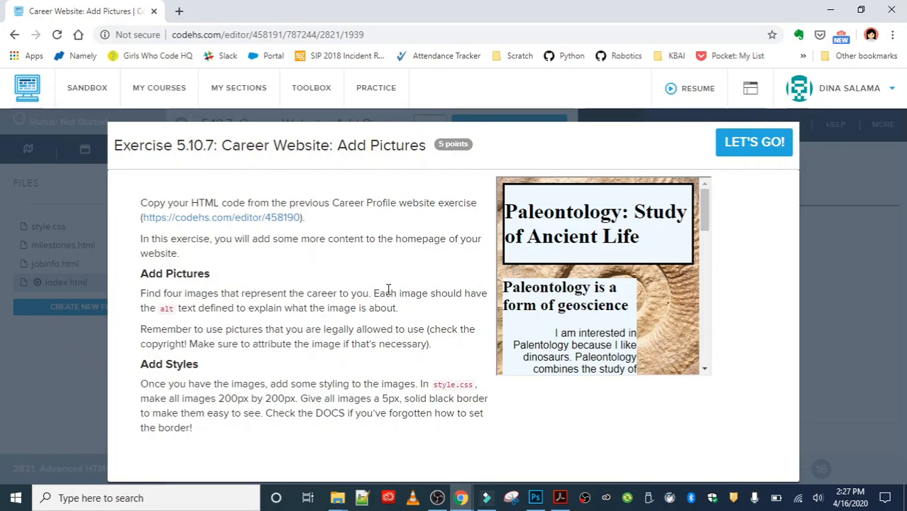
pyautogui.moveTo(425, 275)
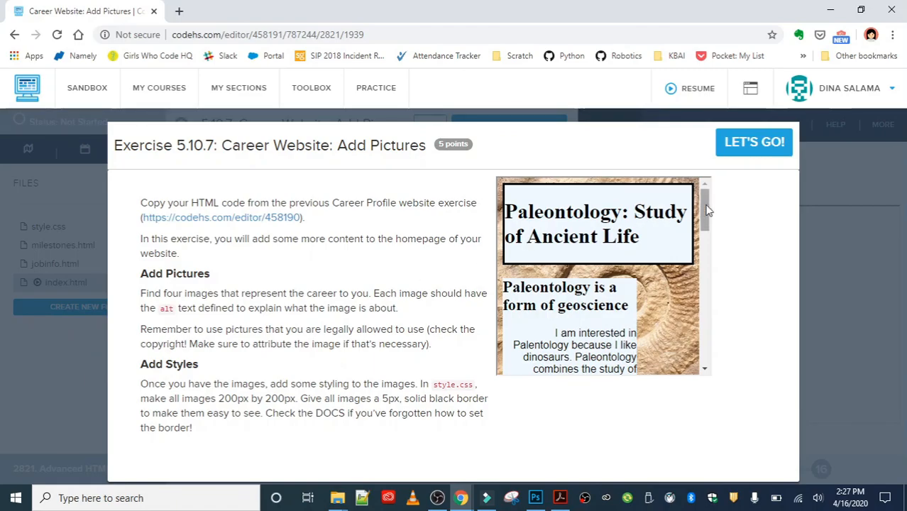
# Start the Add Pictures exercise and bring up the previous Career Profile exercise in another tab
pyautogui.click(754, 142)
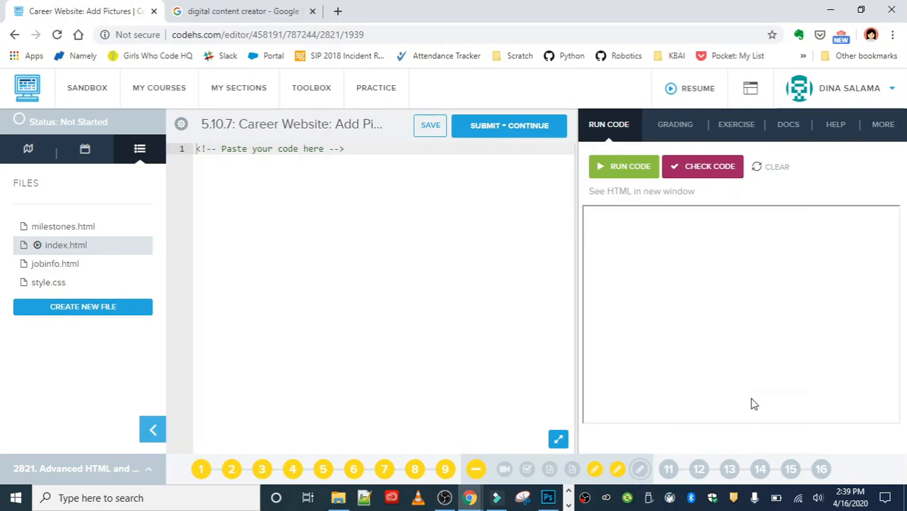
pyautogui.click(734, 125)
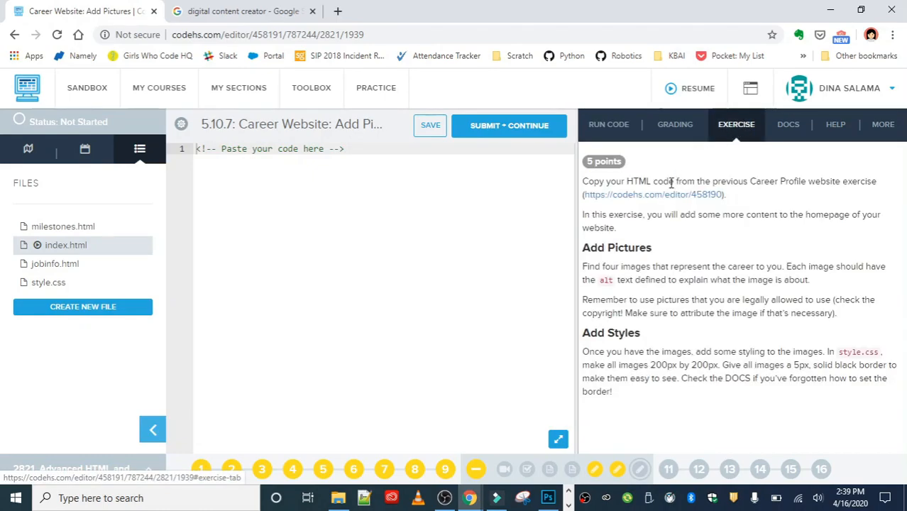
pyautogui.moveTo(671, 199)
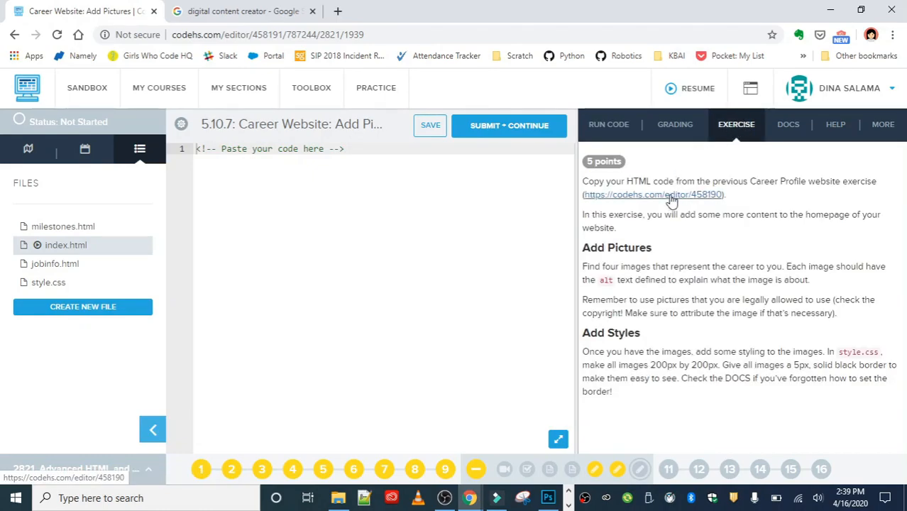
pyautogui.click(652, 192)
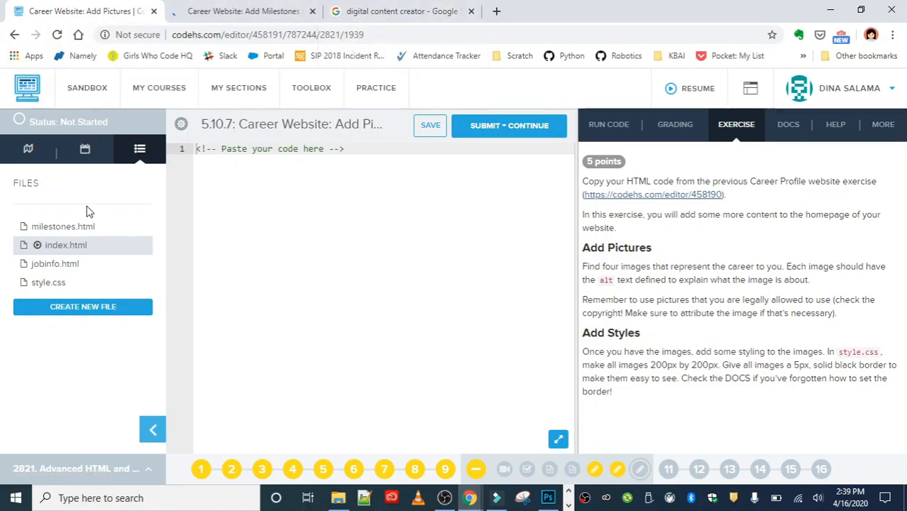
pyautogui.moveTo(78, 226)
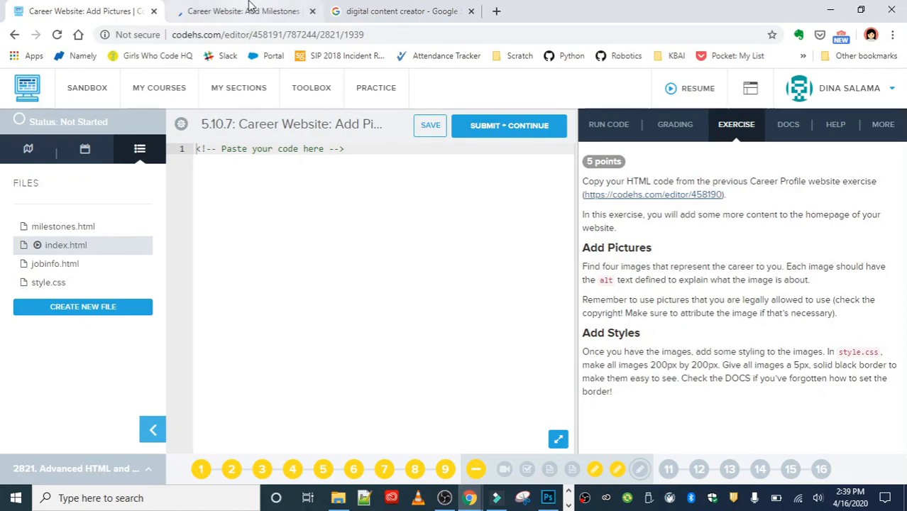
pyautogui.click(241, 11)
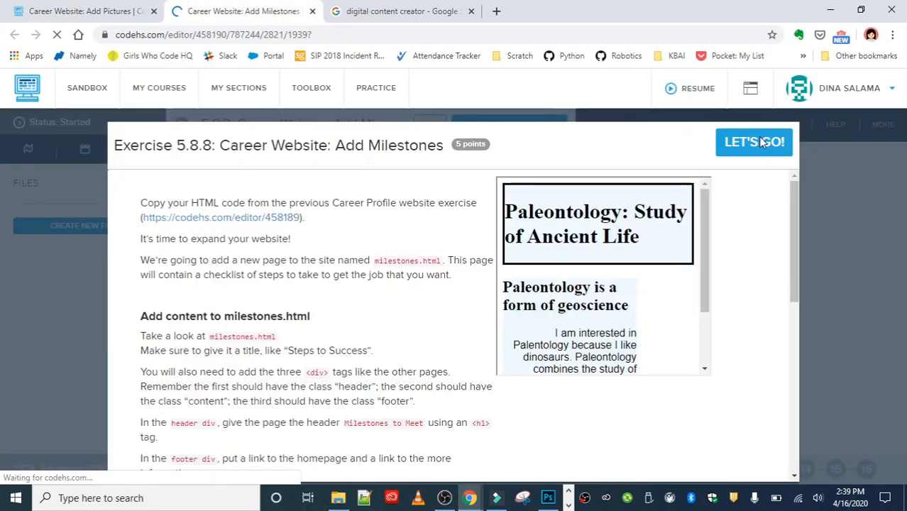
pyautogui.click(754, 142)
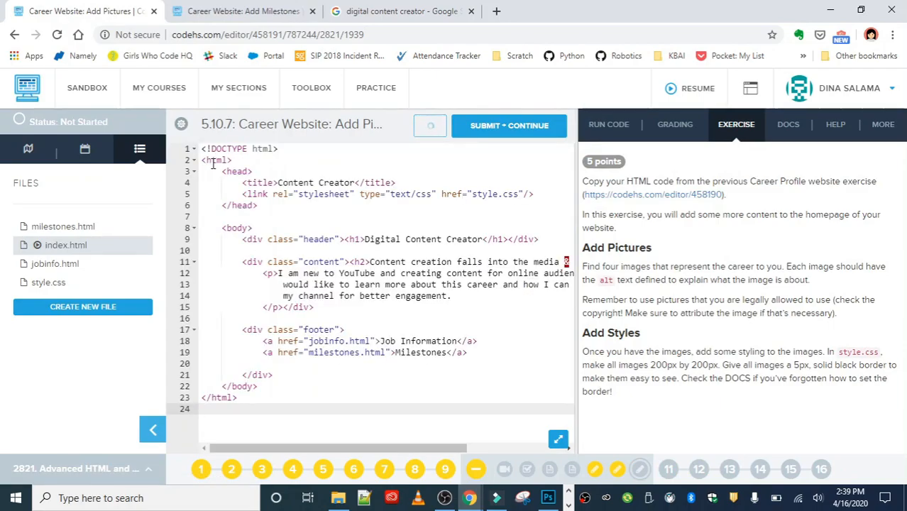
# Copy all of the old jobinfo page code for the new exercise's jobinfo.html
pyautogui.click(54, 262)
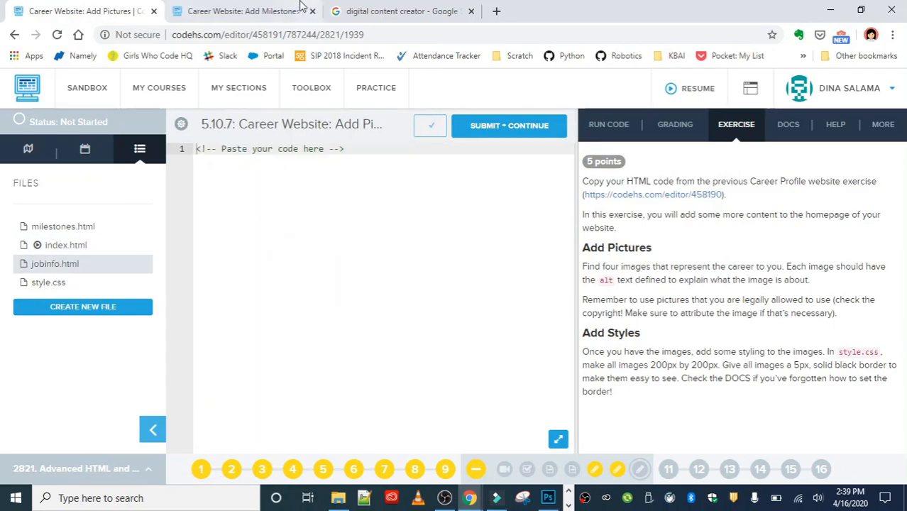
pyautogui.click(241, 11)
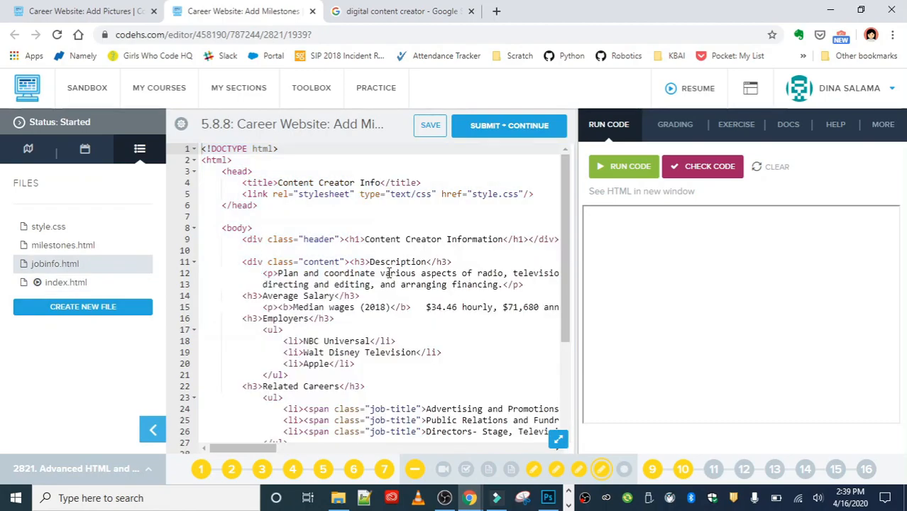
pyautogui.press('ctrl+a')
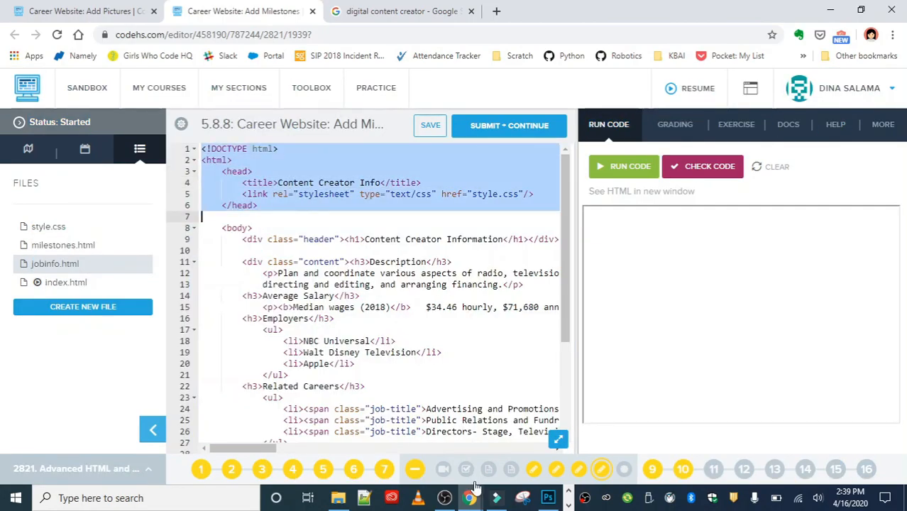
pyautogui.scroll(-3)
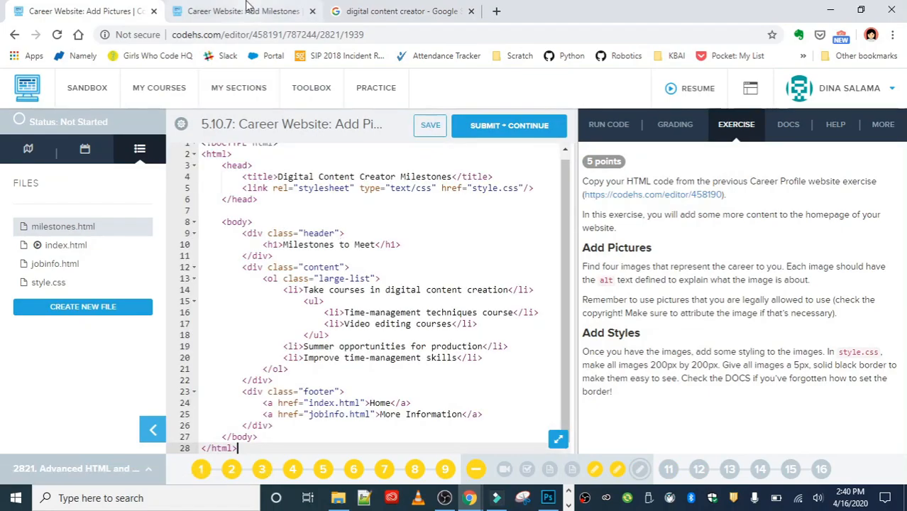
# Copy the whole old style.css stylesheet for the new exercise
pyautogui.click(241, 11)
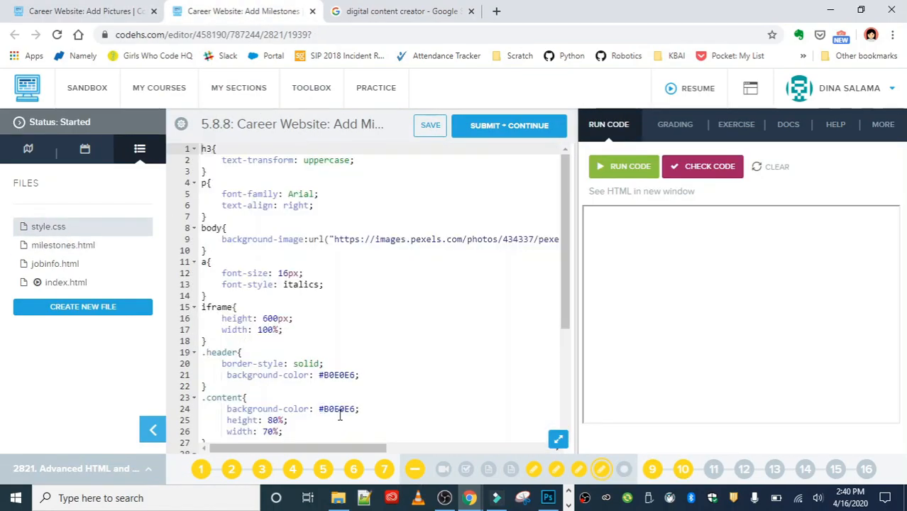
pyautogui.scroll(-3)
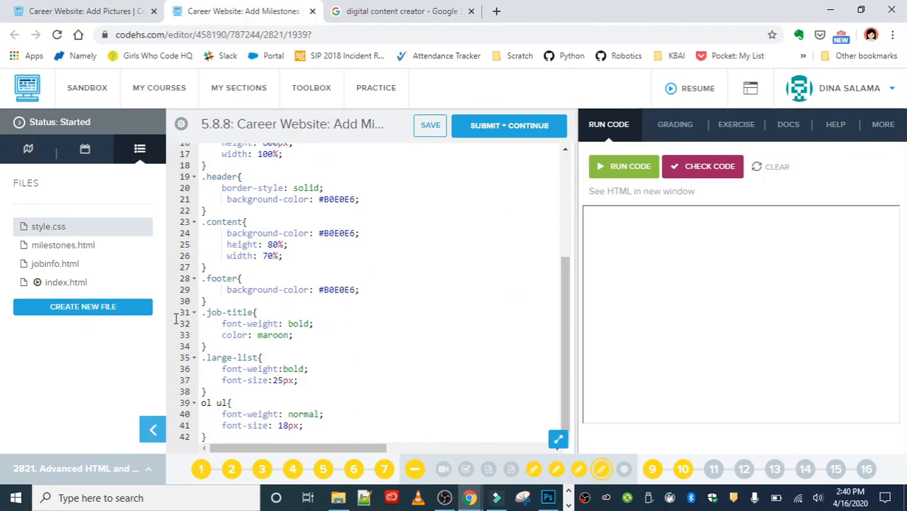
pyautogui.press('ctrl+a')
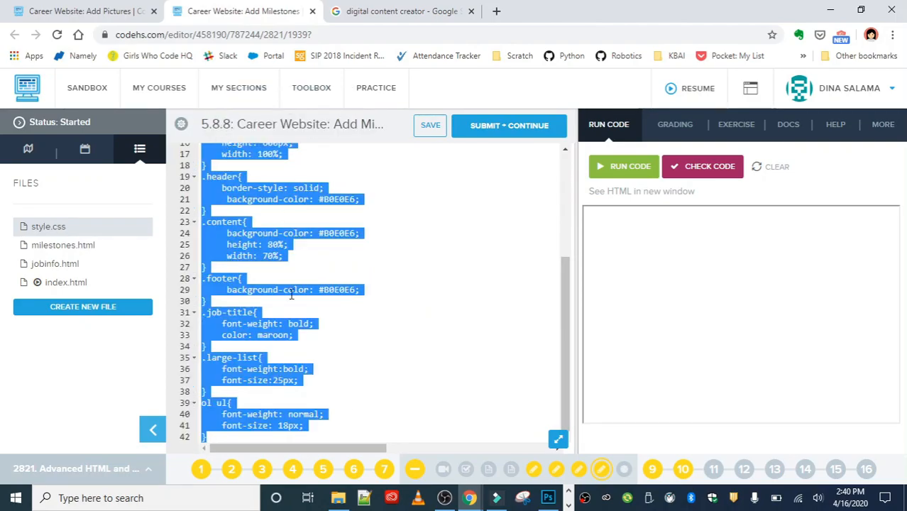
pyautogui.scroll(3)
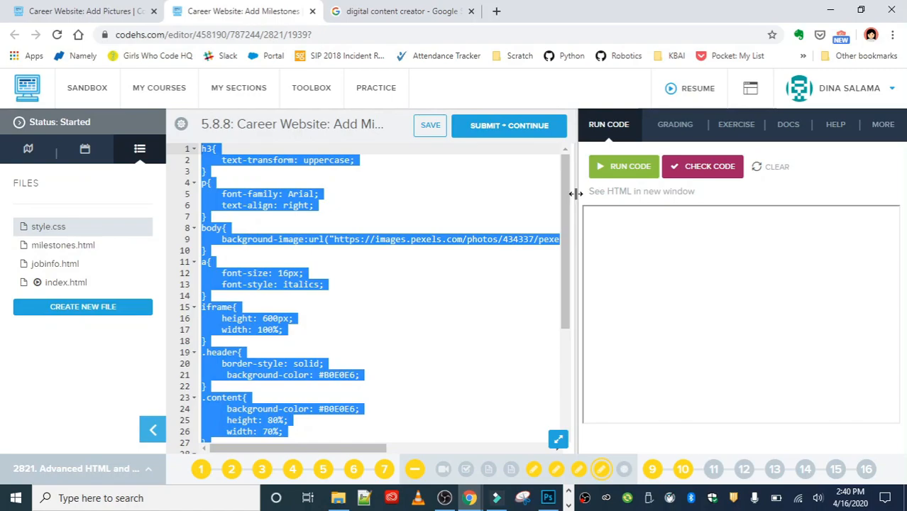
pyautogui.scroll(-3)
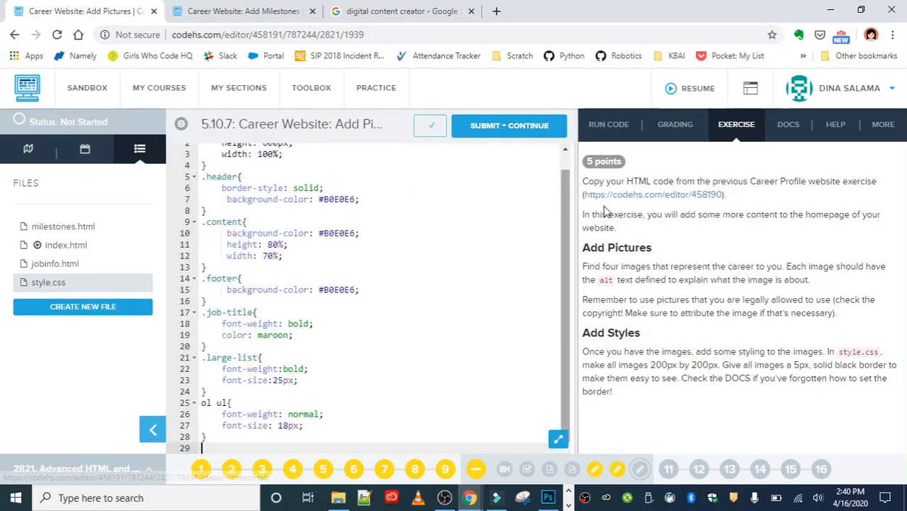
# Preview index.html in its own window showing the Digital Content Creator homepage
pyautogui.click(65, 244)
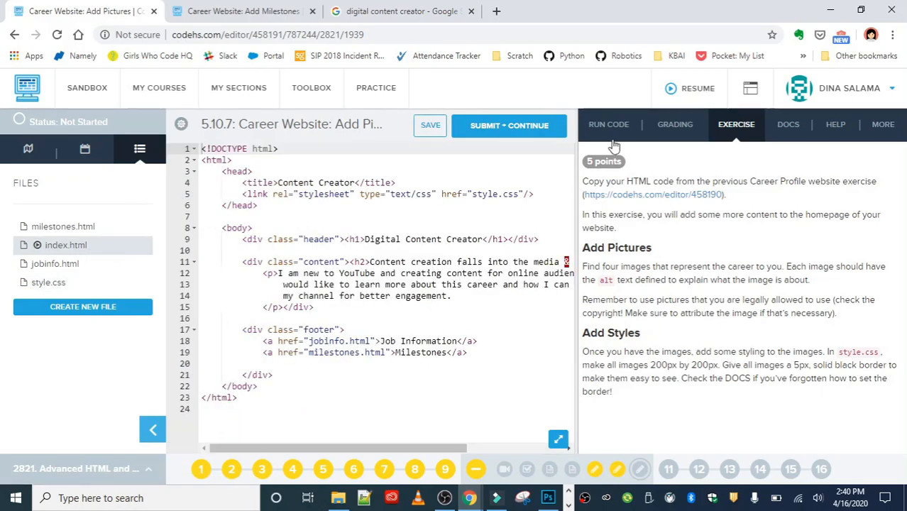
pyautogui.click(607, 125)
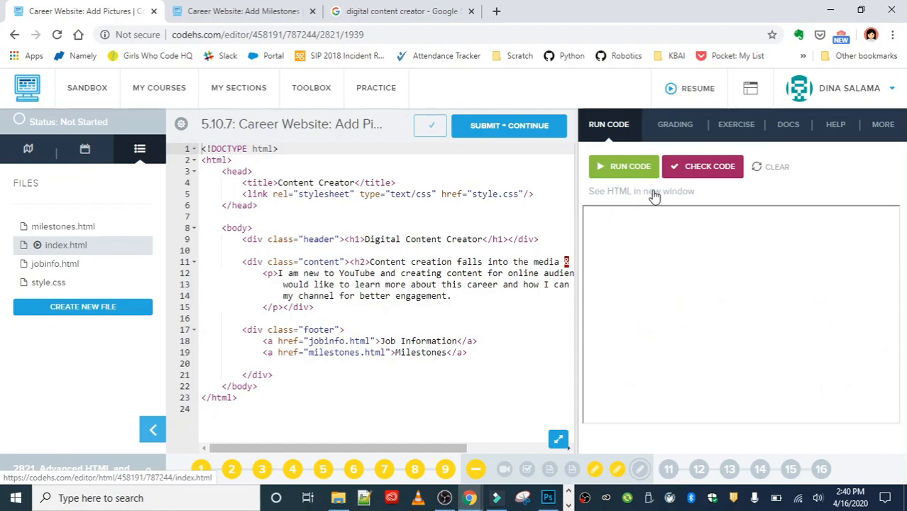
pyautogui.click(623, 166)
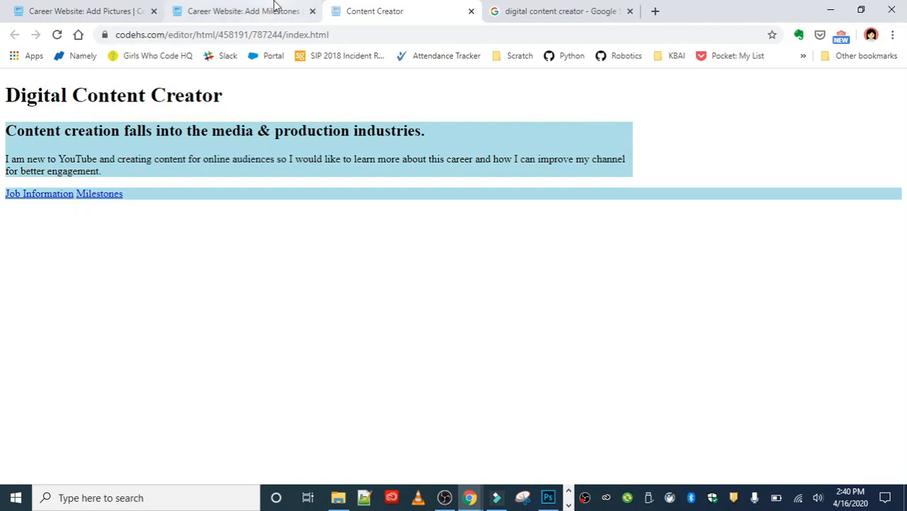
pyautogui.click(241, 11)
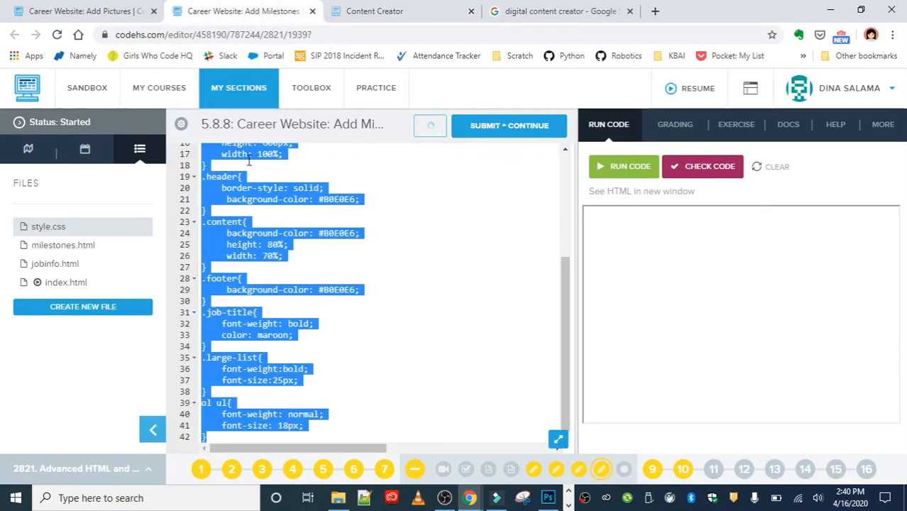
pyautogui.scroll(3)
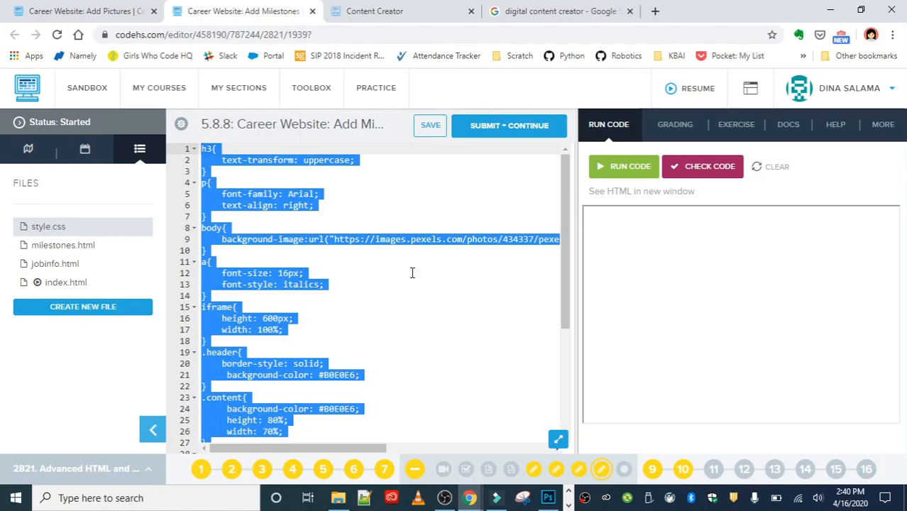
pyautogui.moveTo(69, 279)
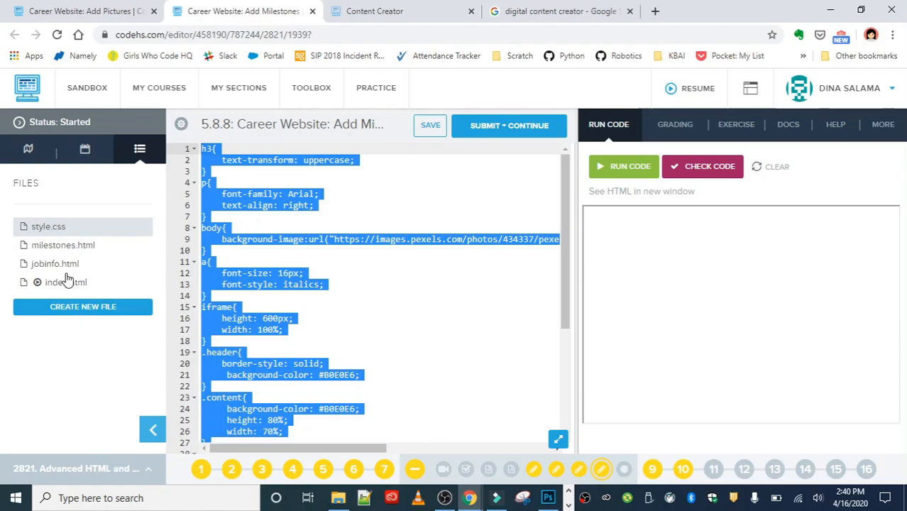
pyautogui.click(66, 281)
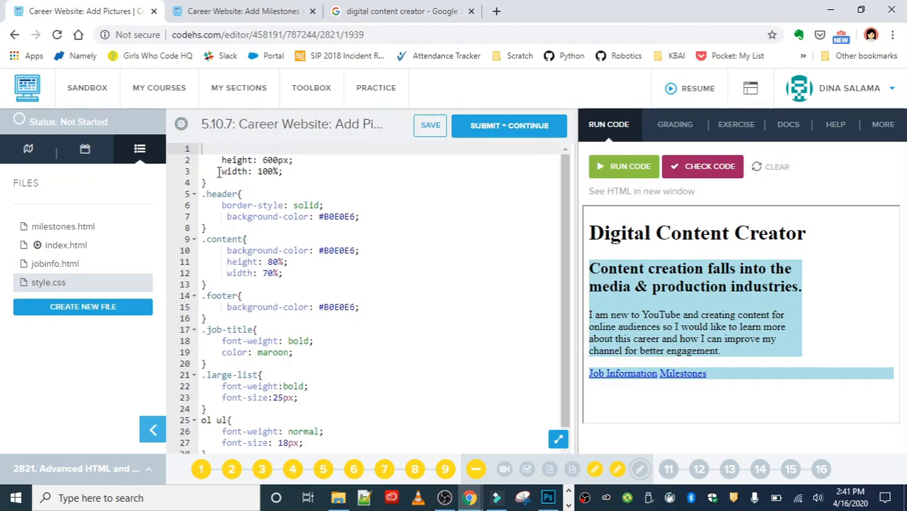
# Save the pasted stylesheet and show the Add Pictures instructions beside it
pyautogui.click(430, 125)
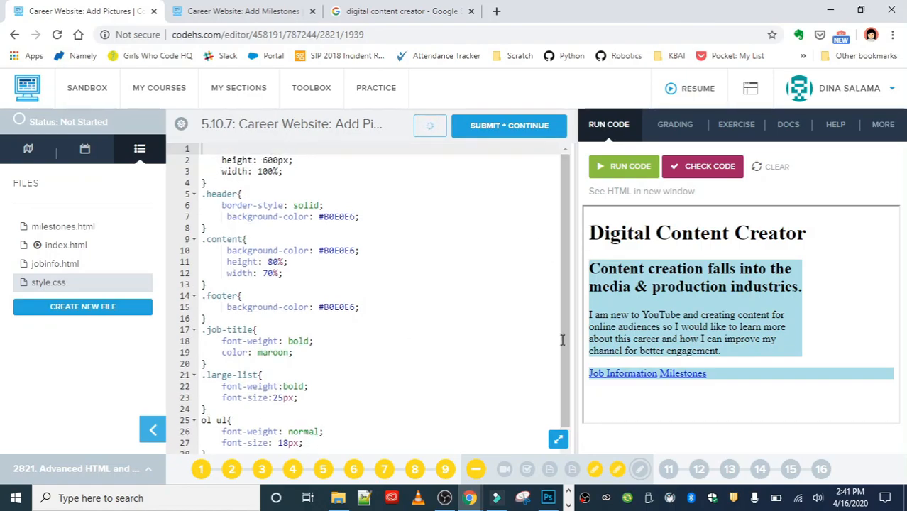
pyautogui.click(241, 11)
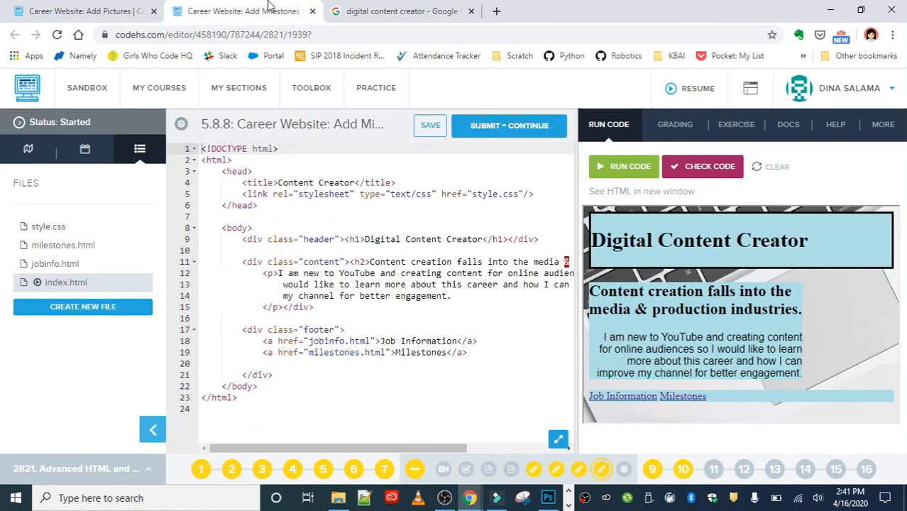
pyautogui.click(48, 226)
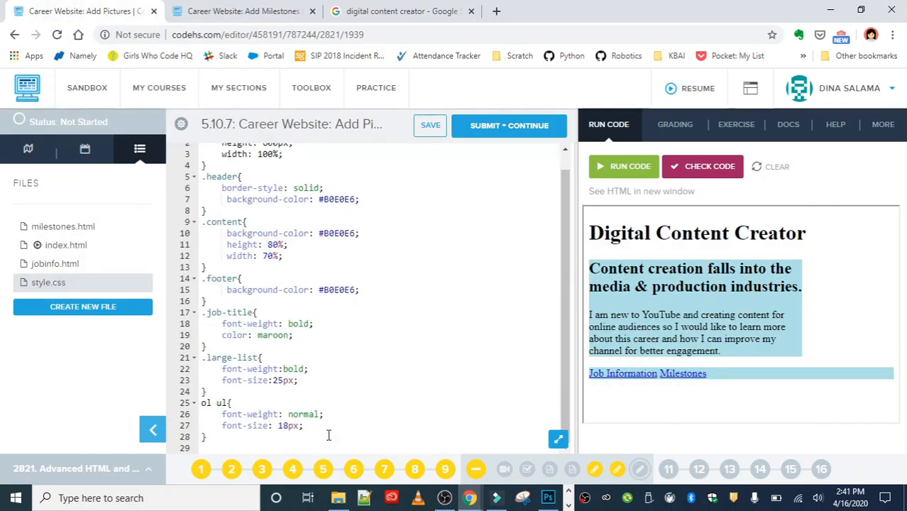
pyautogui.scroll(3)
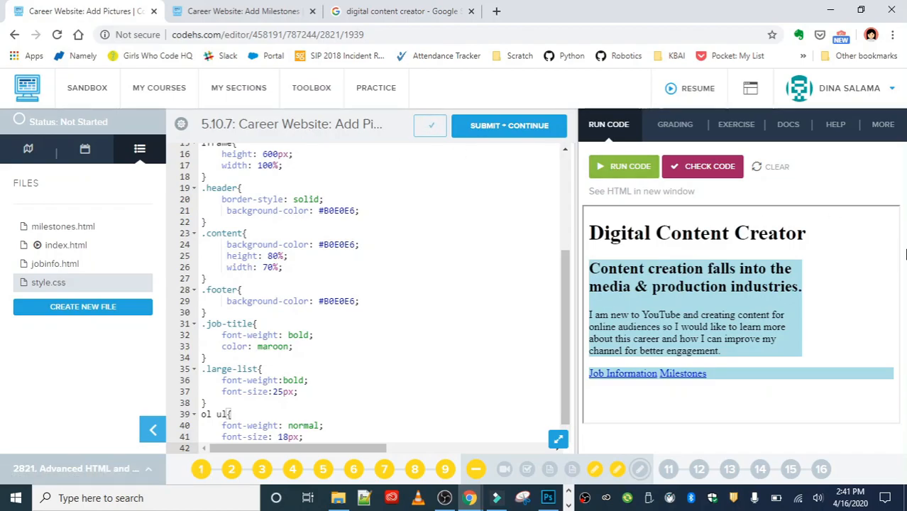
pyautogui.click(629, 166)
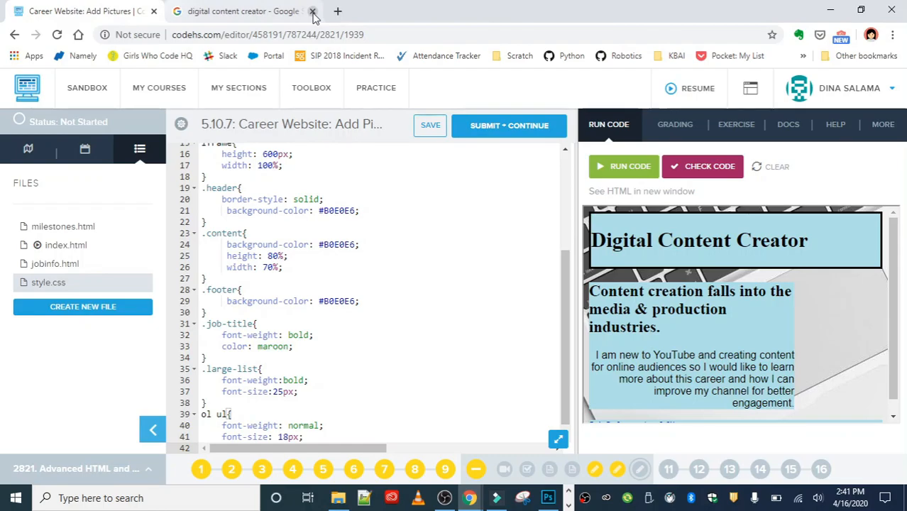
pyautogui.click(735, 125)
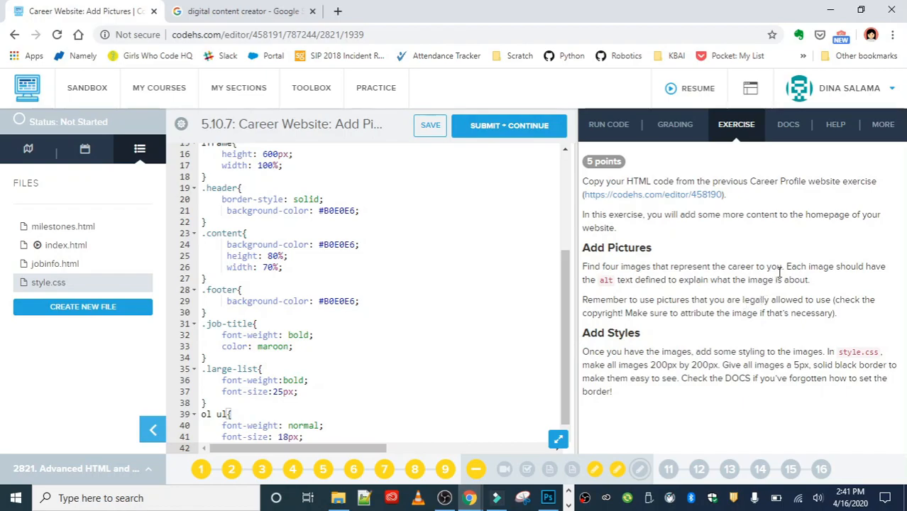
pyautogui.moveTo(860, 270)
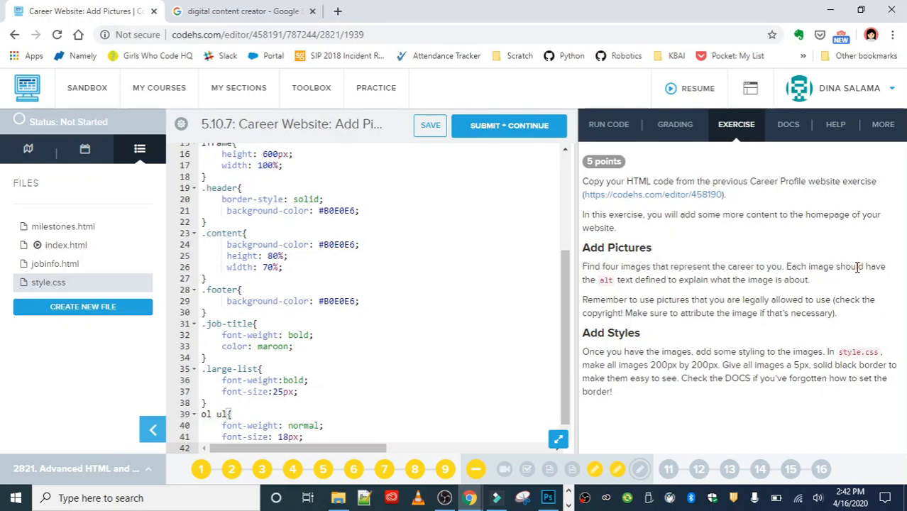
pyautogui.moveTo(862, 262)
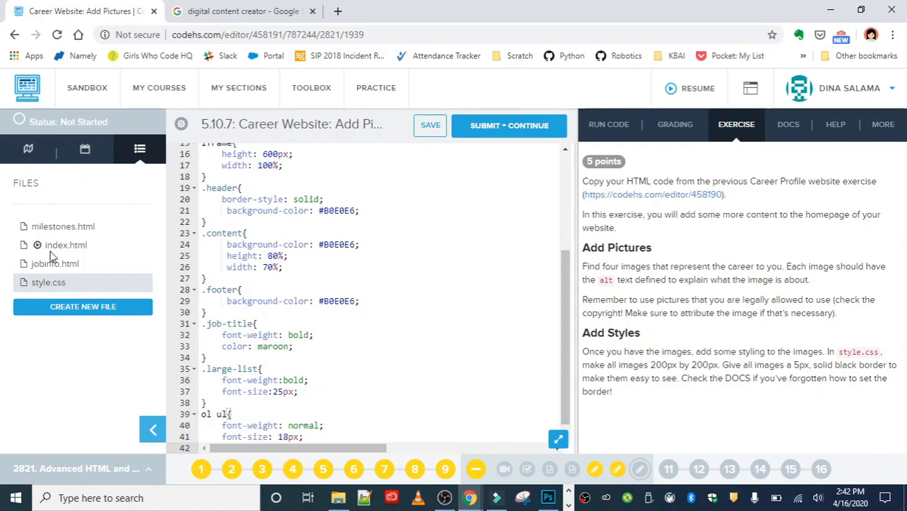
# Open index.html from the Files list
pyautogui.click(65, 244)
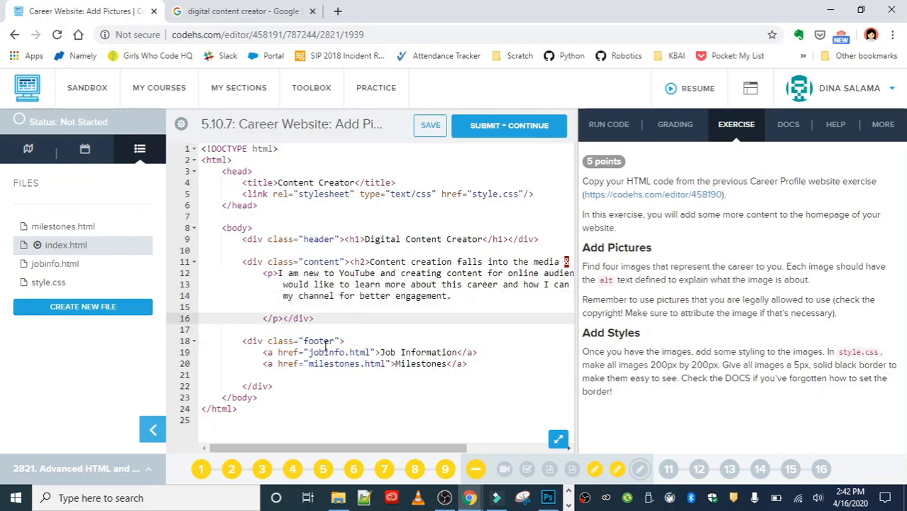
# Write <img src="" alt=""/> below the closing </p> in index.html
pyautogui.write('<i')
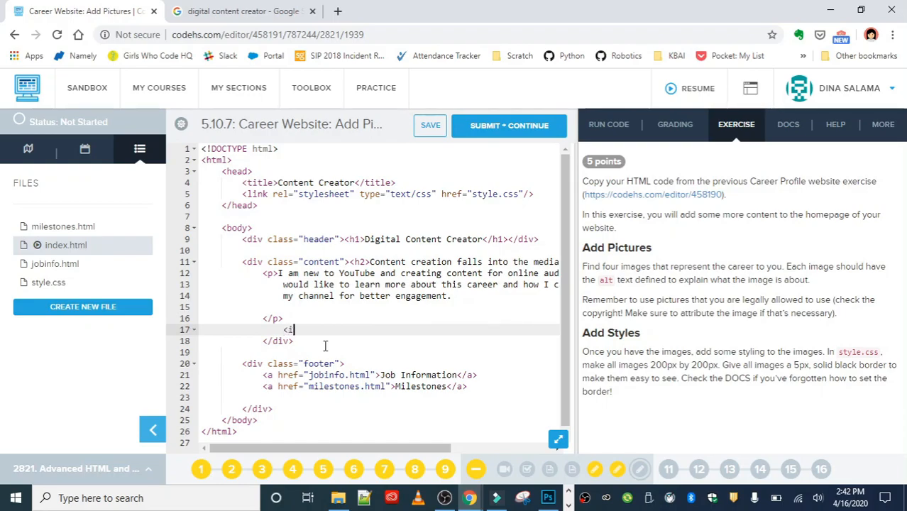
pyautogui.write('mg')
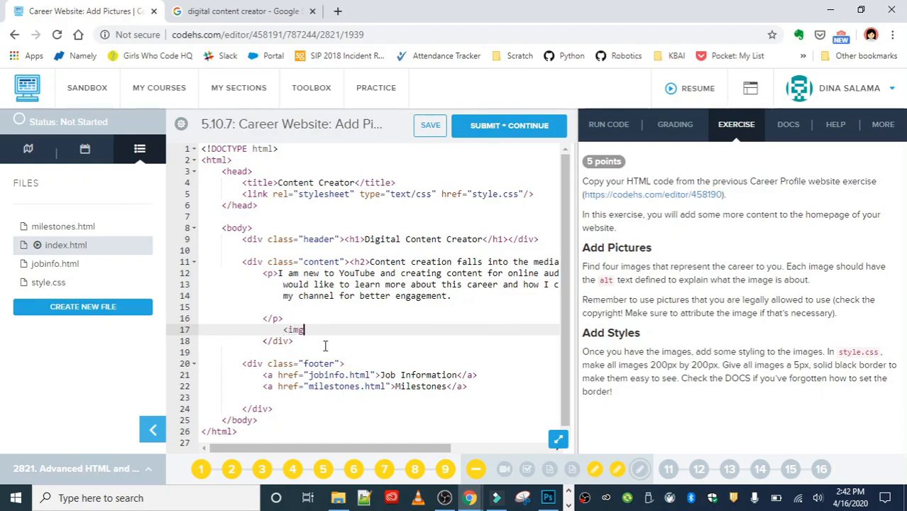
pyautogui.write('src')
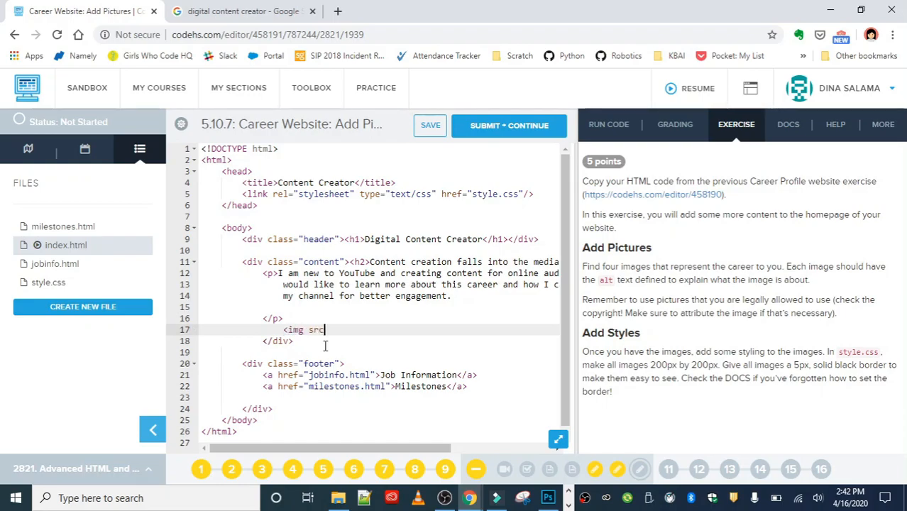
pyautogui.write('=')
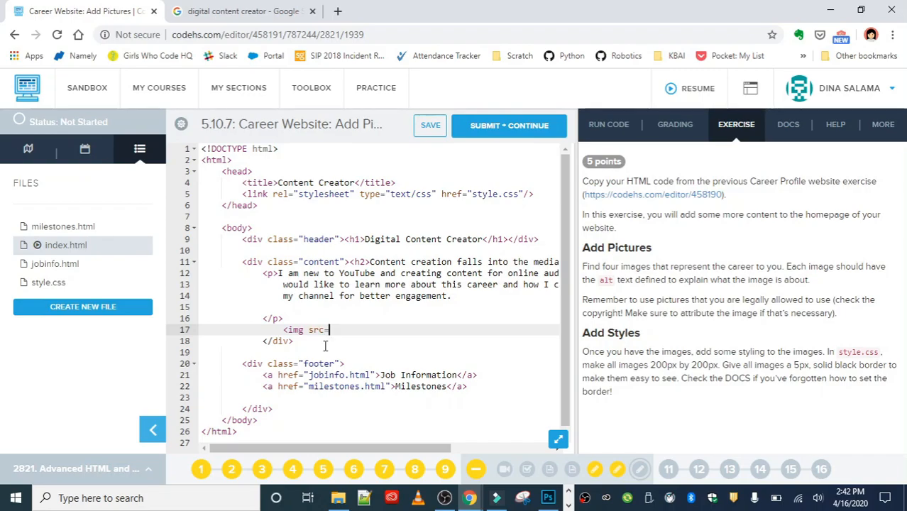
pyautogui.write('""')
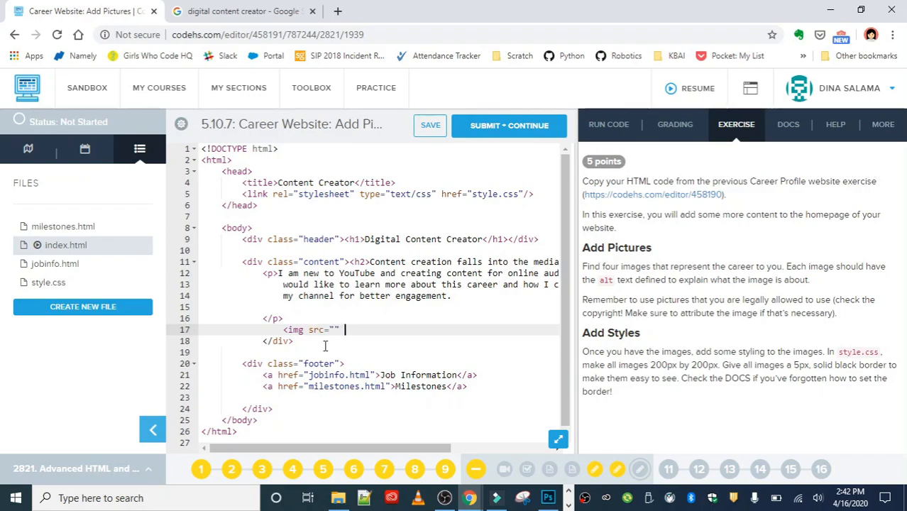
pyautogui.write('alt')
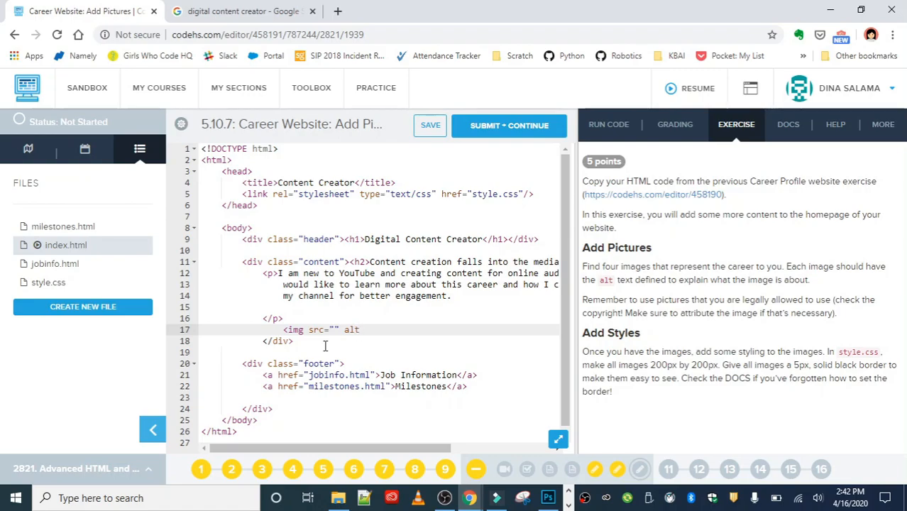
pyautogui.write('="')
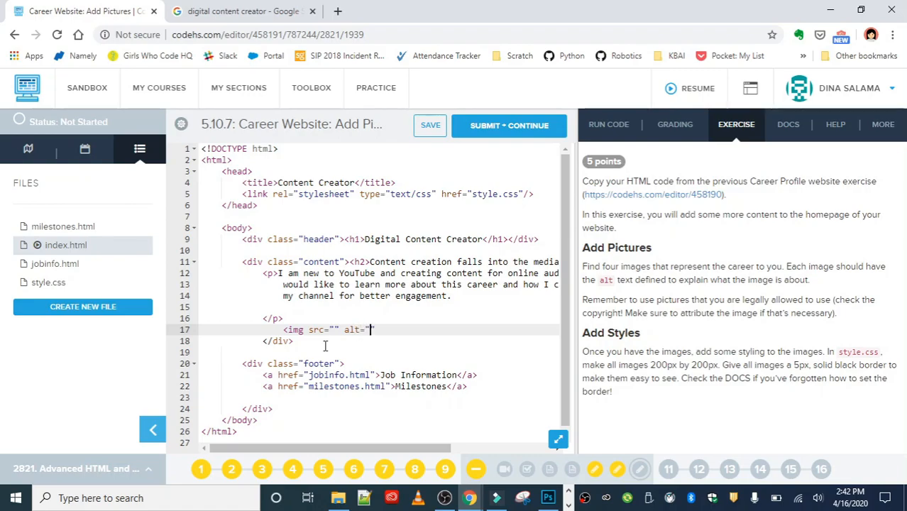
pyautogui.write('"/>')
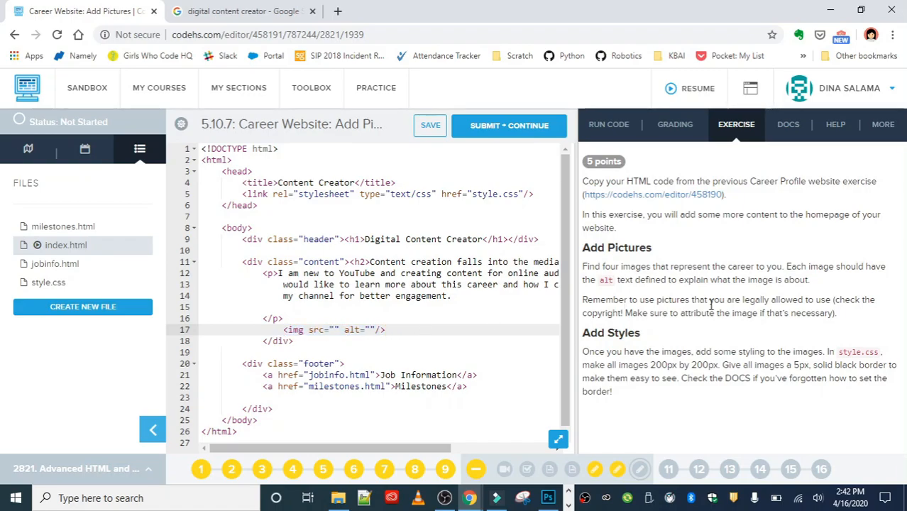
pyautogui.moveTo(823, 348)
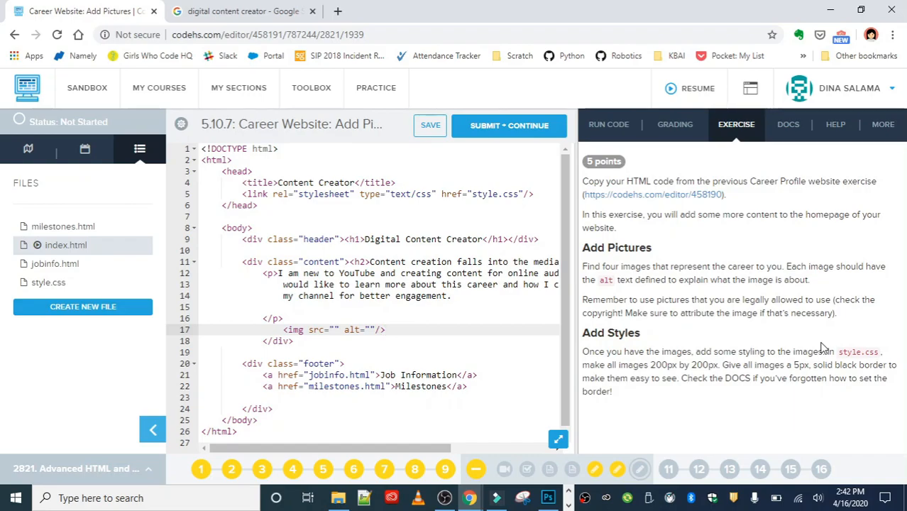
pyautogui.moveTo(692, 281)
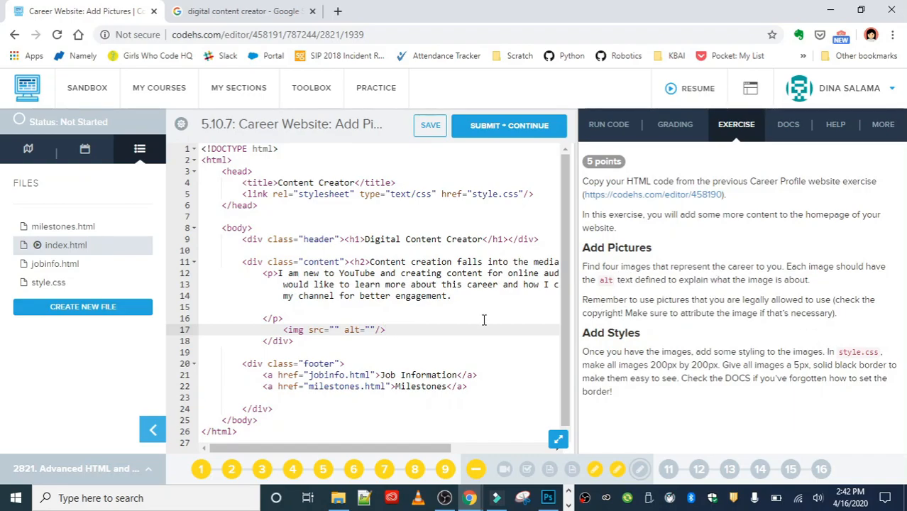
# Repeat the empty img line so the content section holds four image tags
pyautogui.press('enter')
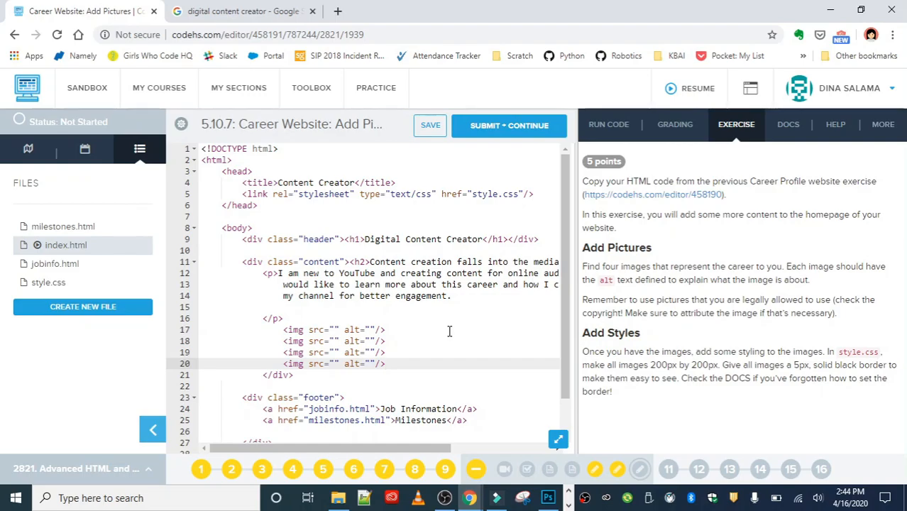
# Copy the social media icons picture's address from Google Images into the first img src
pyautogui.click(241, 11)
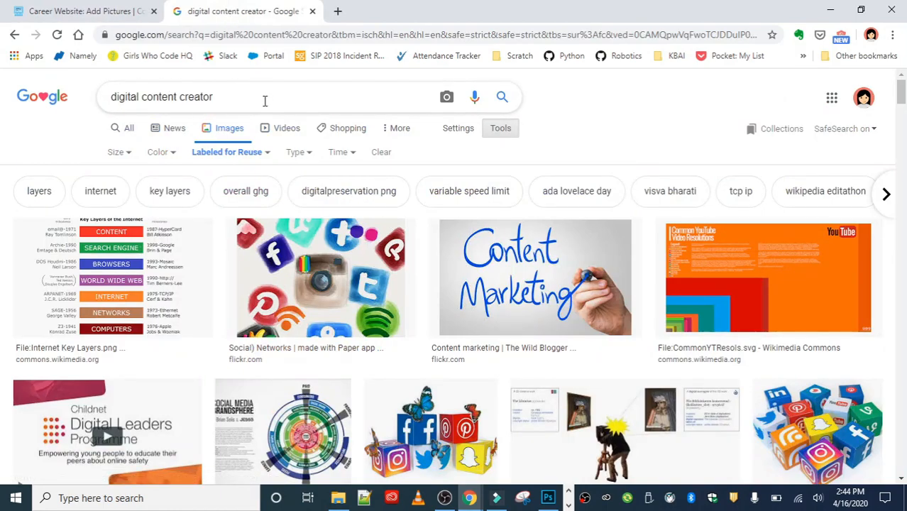
pyautogui.moveTo(411, 93)
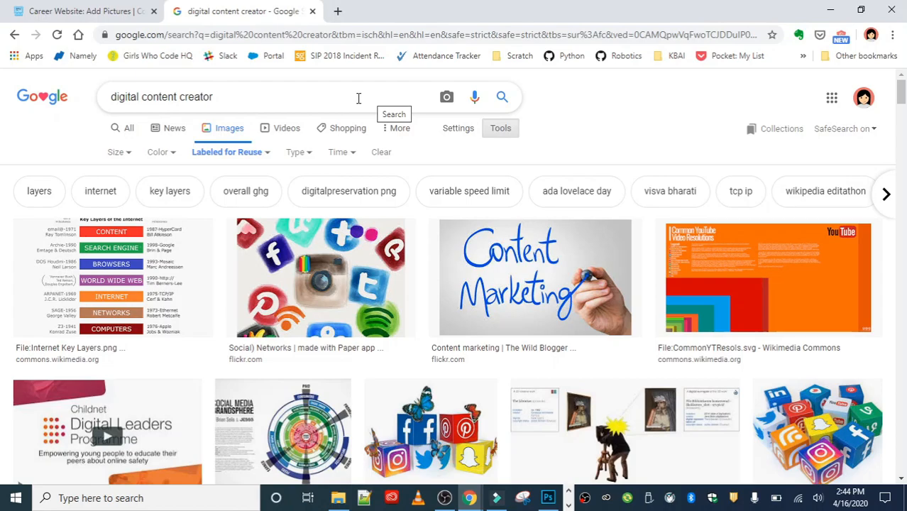
pyautogui.moveTo(528, 98)
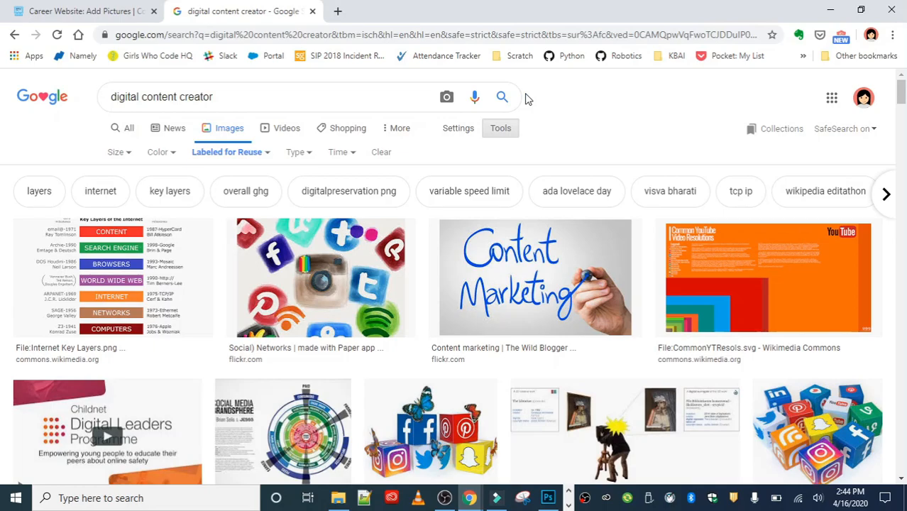
pyautogui.moveTo(348, 269)
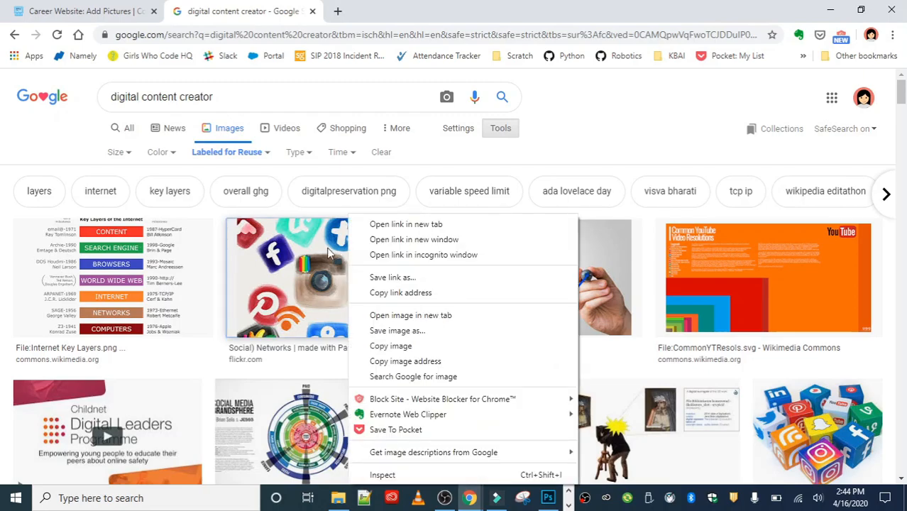
pyautogui.moveTo(454, 329)
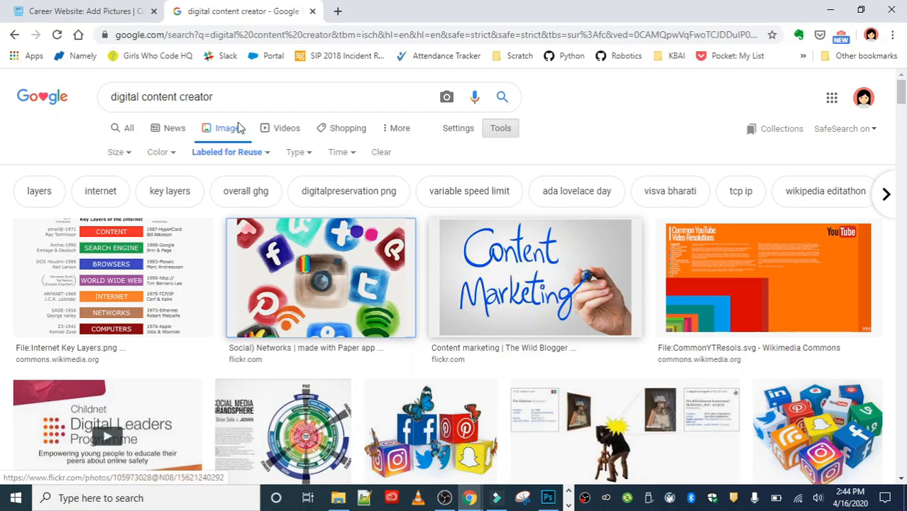
pyautogui.click(86, 11)
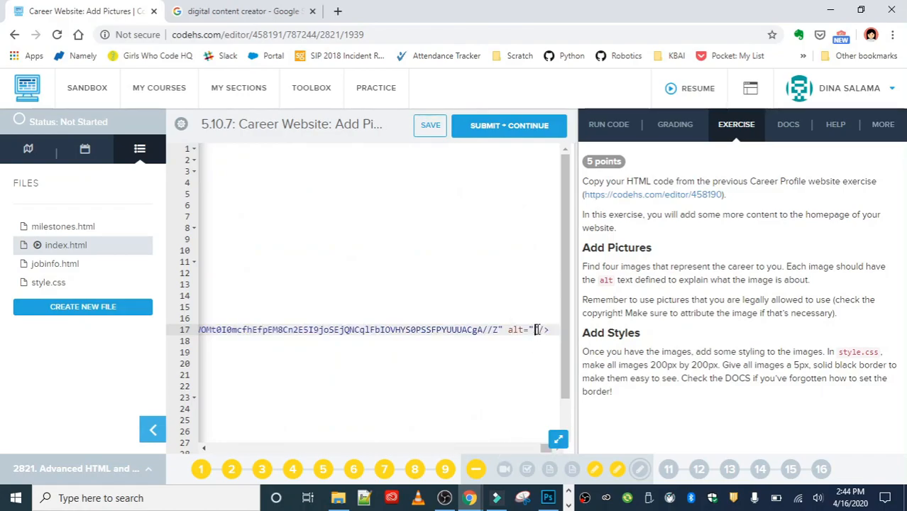
# Fill the first image's alt text with Painted Social Media Icons
pyautogui.click(153, 429)
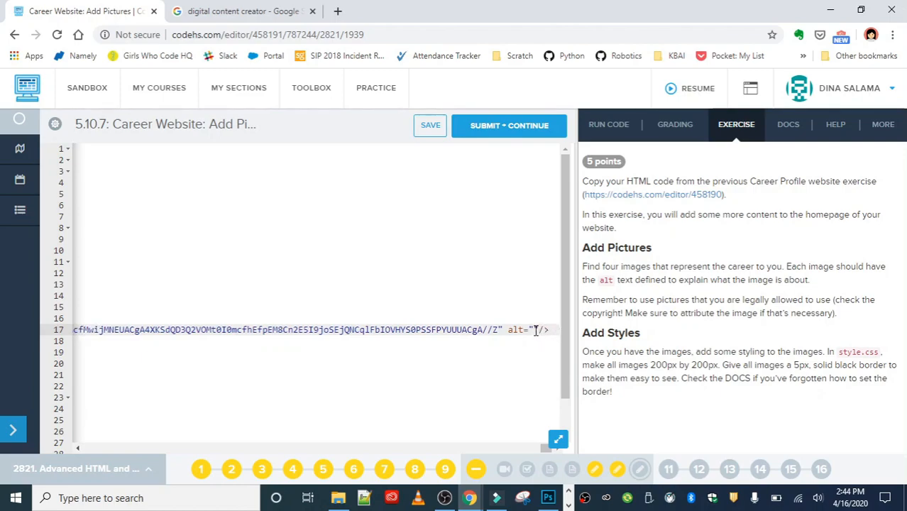
pyautogui.write('Painted')
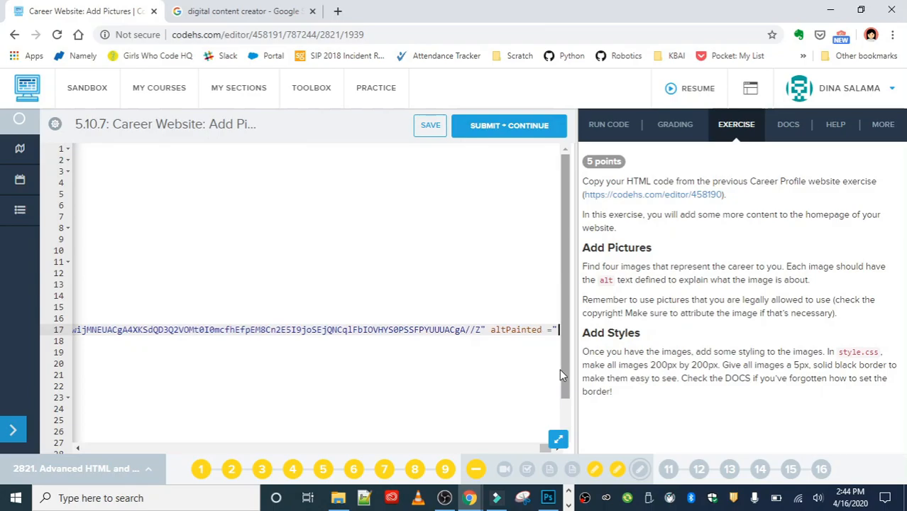
pyautogui.write('Social Media')
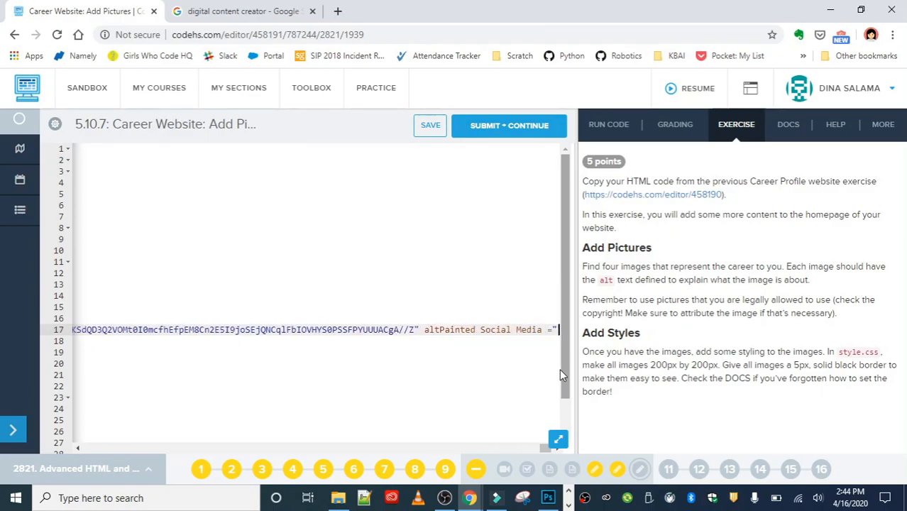
pyautogui.write('Incons')
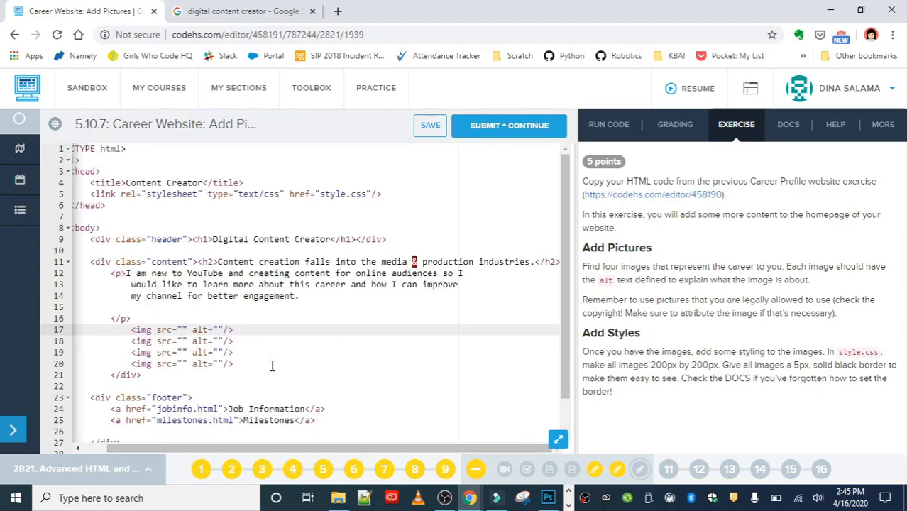
pyautogui.write('Painted Sc')
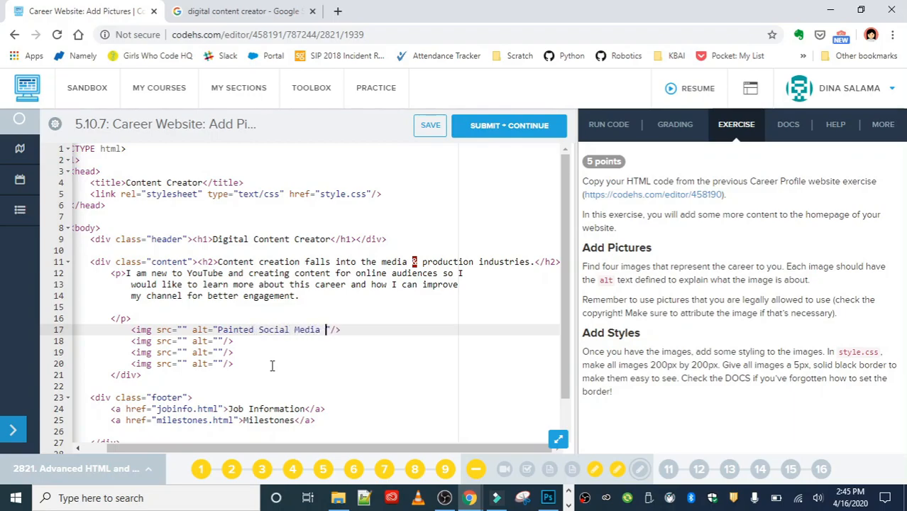
pyautogui.write('Icons')
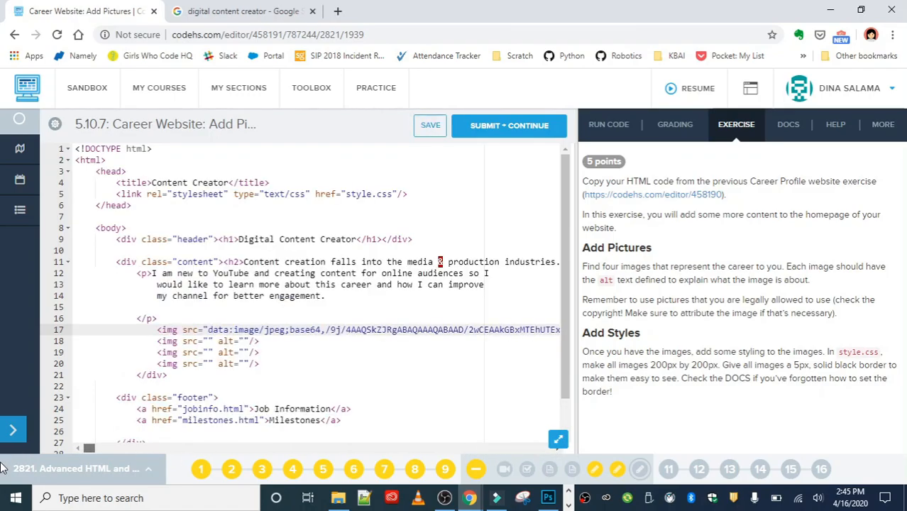
pyautogui.click(607, 125)
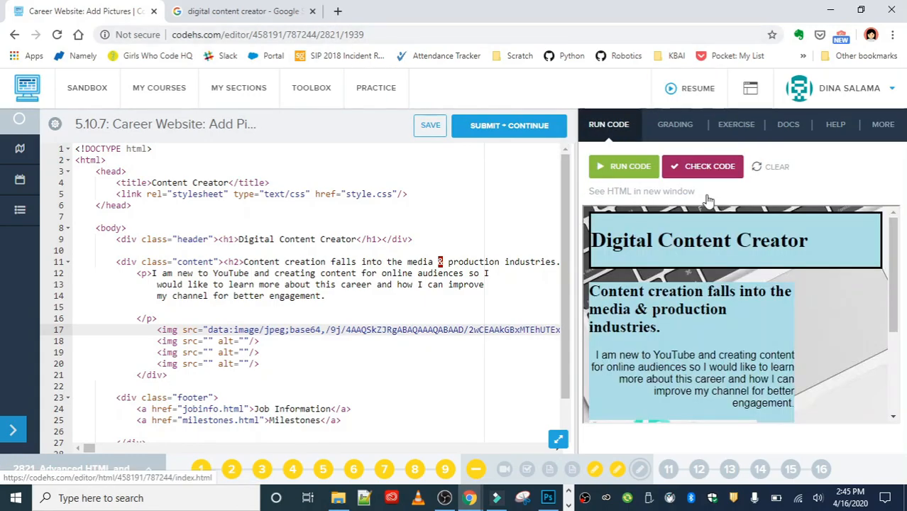
pyautogui.click(641, 190)
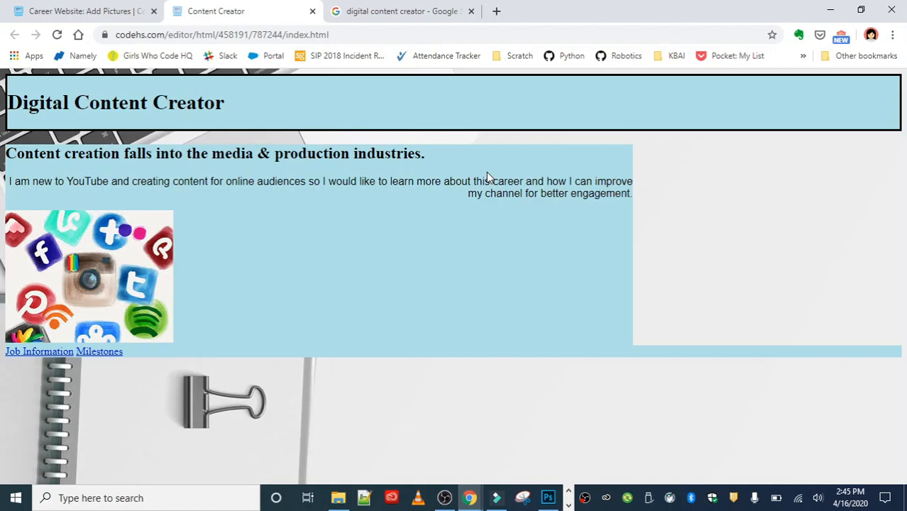
pyautogui.moveTo(277, 229)
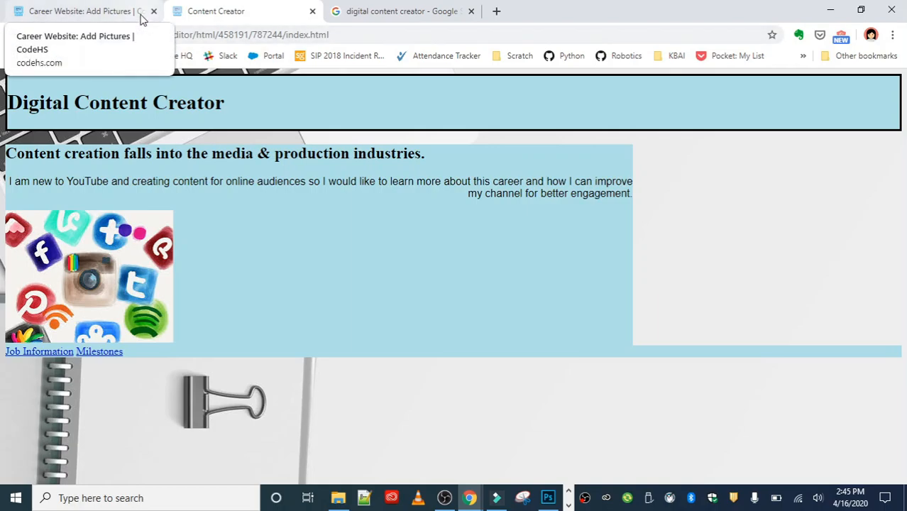
pyautogui.click(78, 11)
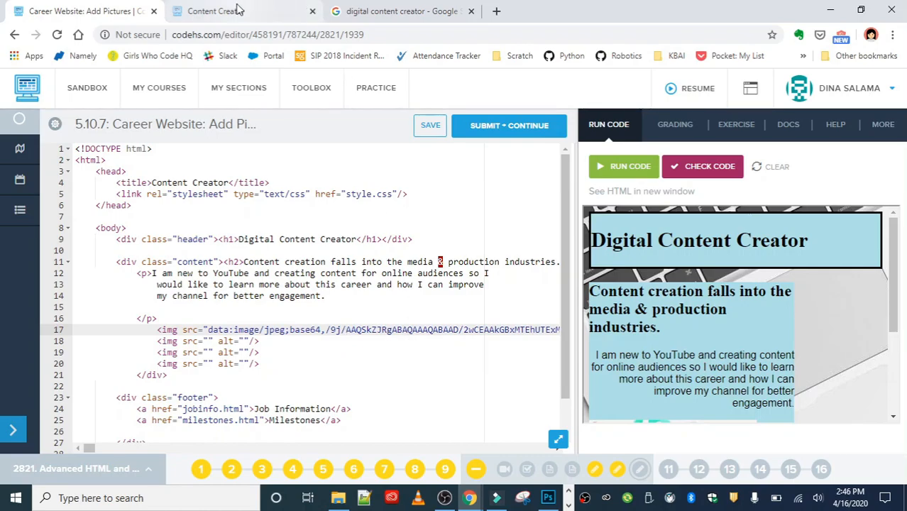
pyautogui.moveTo(238, 11)
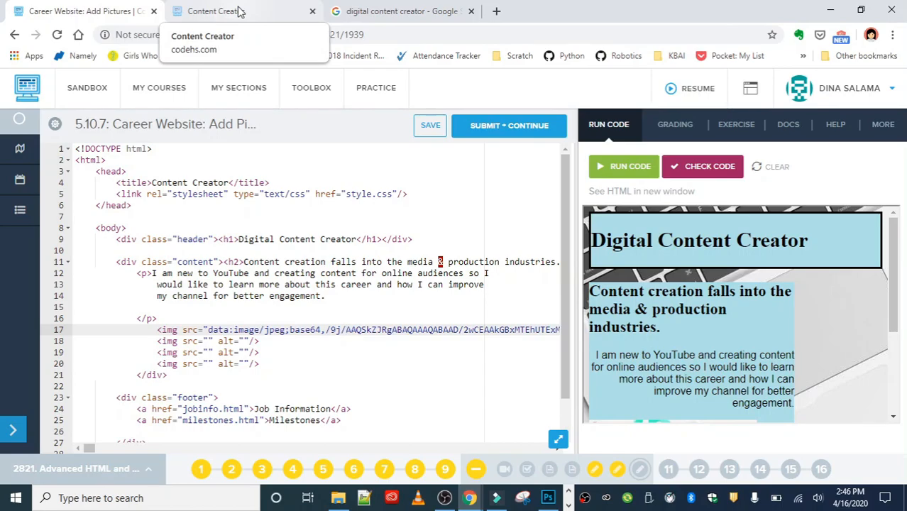
pyautogui.click(241, 12)
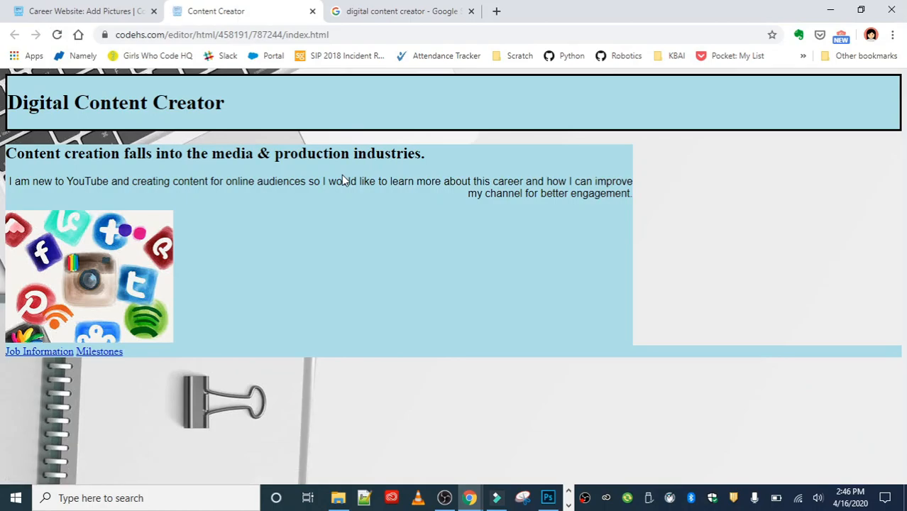
pyautogui.click(57, 34)
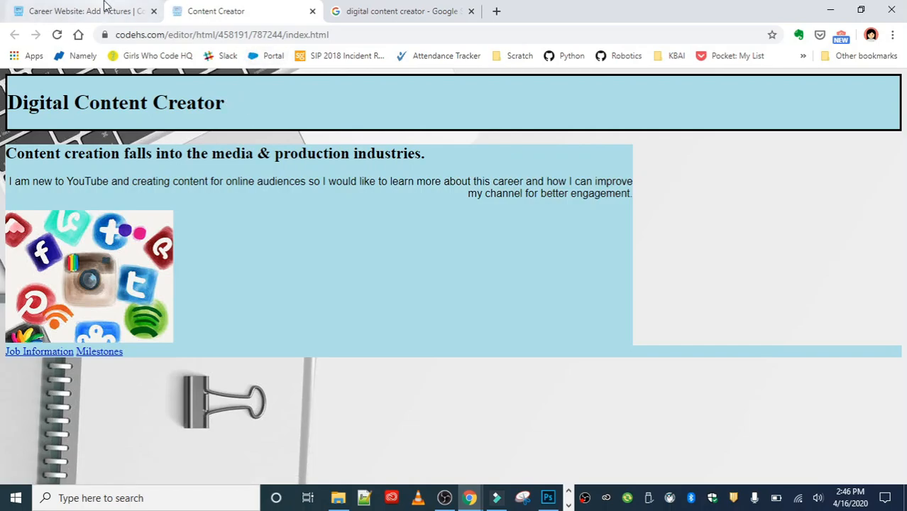
pyautogui.click(78, 11)
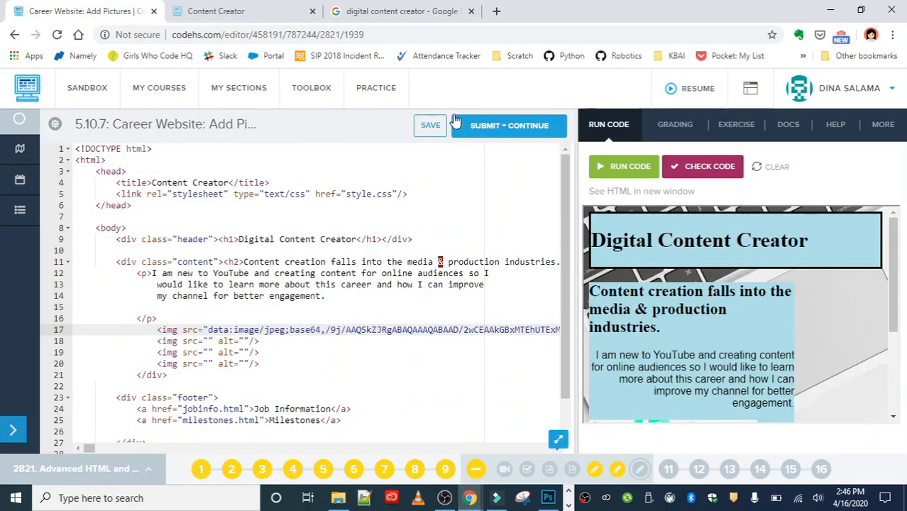
# Save the page and open a fresh preview showing the alt text in place of the picture
pyautogui.click(430, 125)
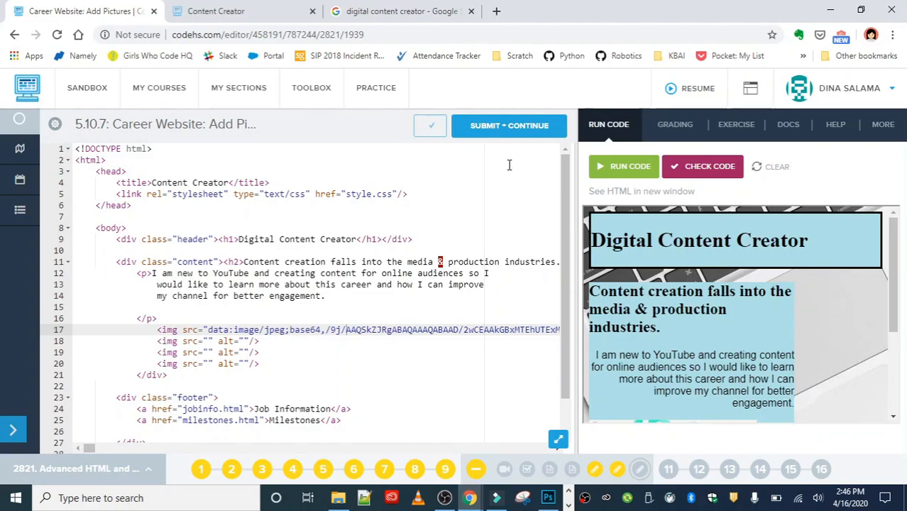
pyautogui.click(641, 190)
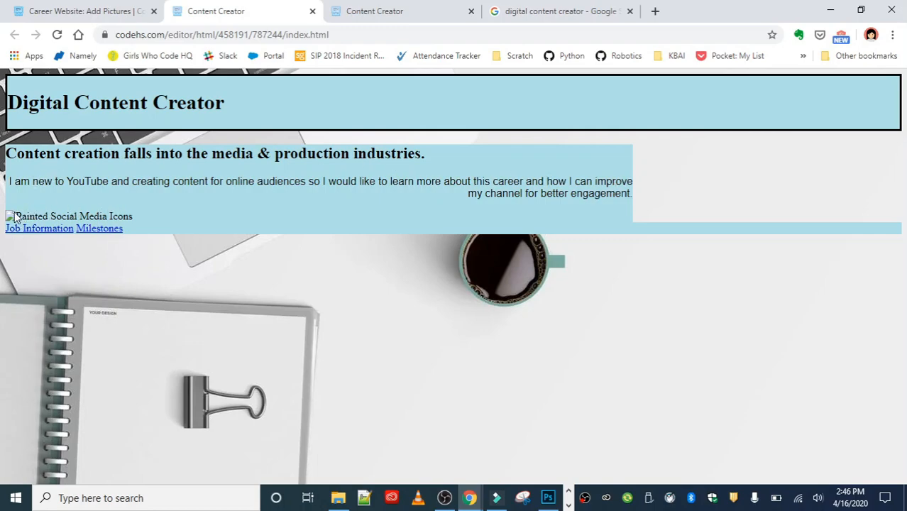
pyautogui.moveTo(66, 221)
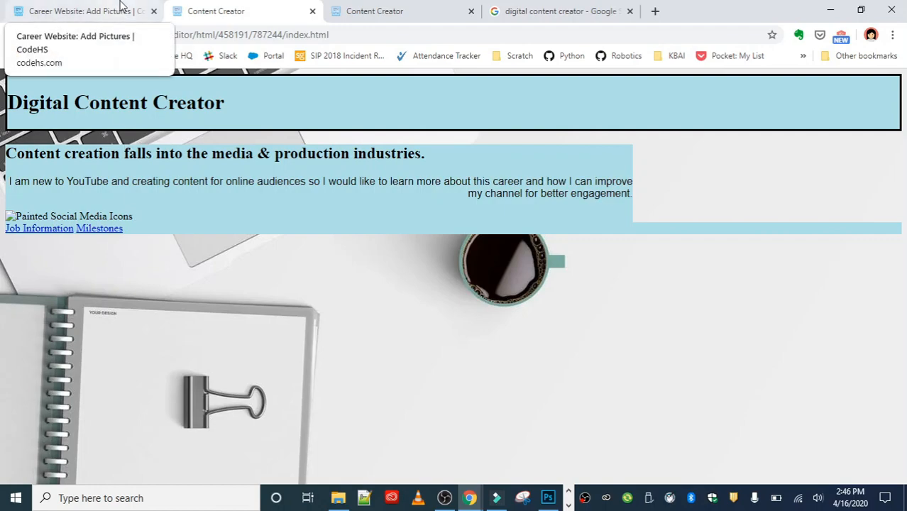
pyautogui.click(78, 12)
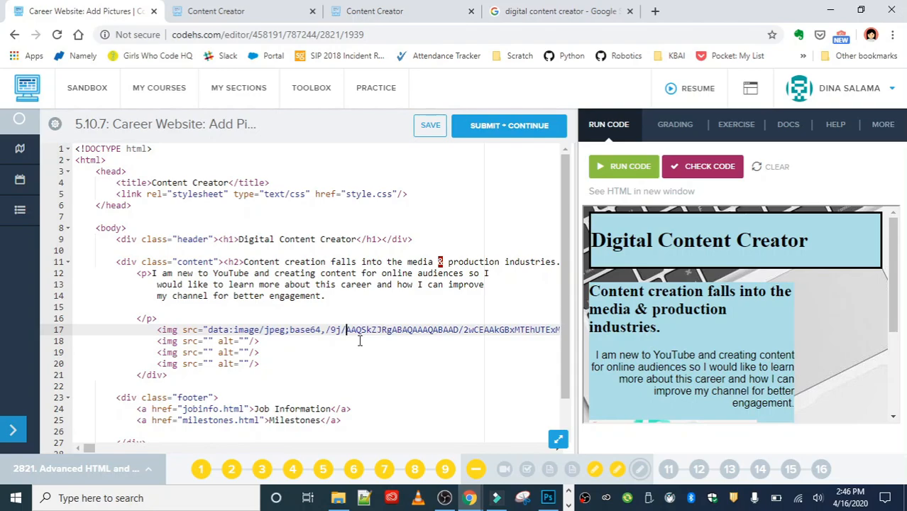
pyautogui.moveTo(429, 125)
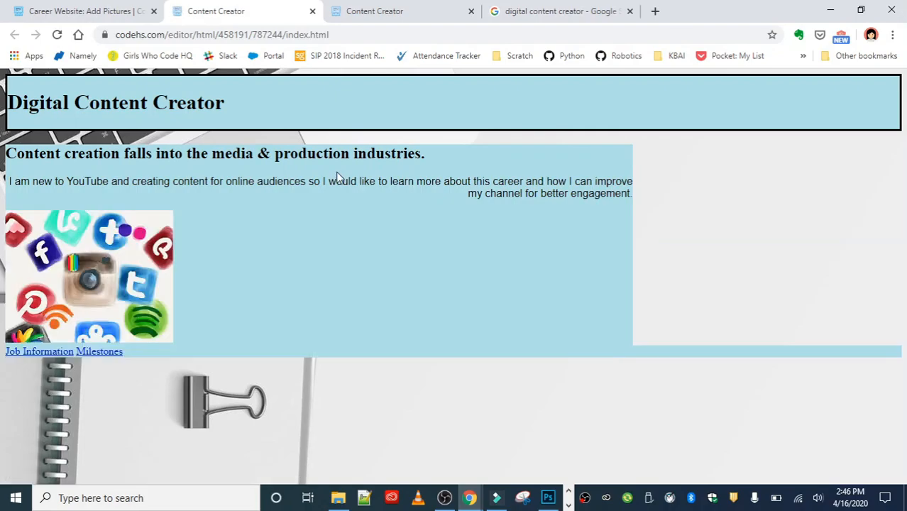
# Filter the digital content creator image results to Labeled for Reuse under Usage rights
pyautogui.click(560, 12)
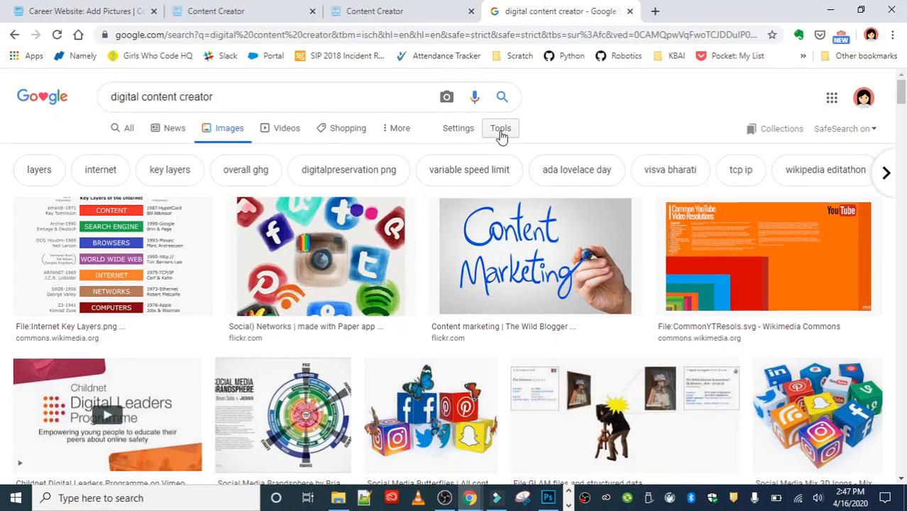
pyautogui.click(499, 127)
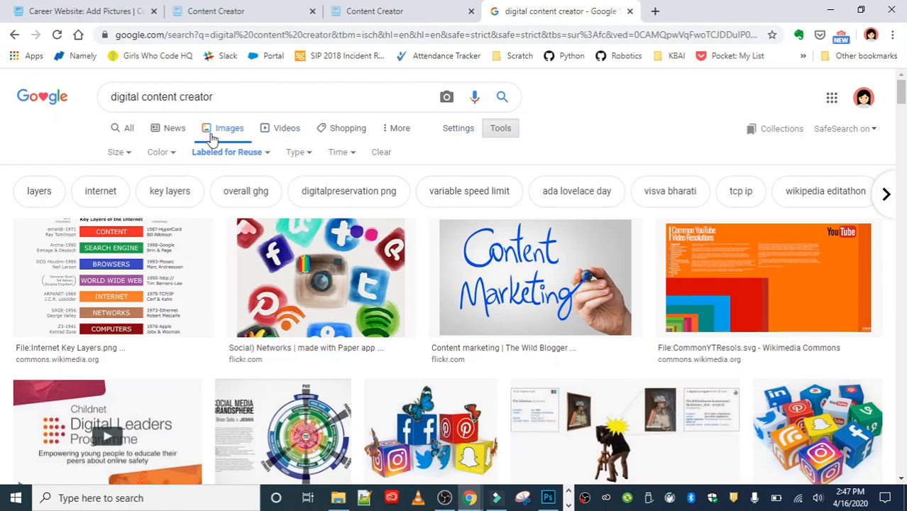
pyautogui.moveTo(258, 156)
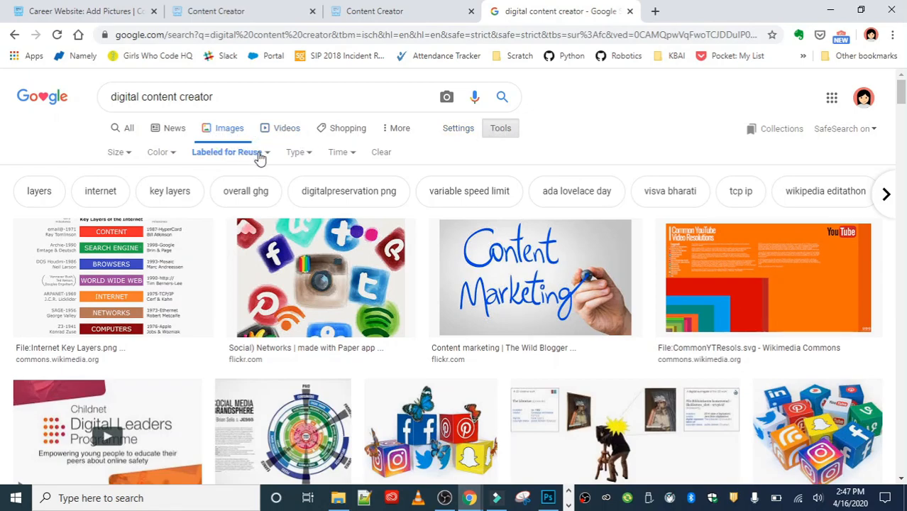
pyautogui.click(227, 152)
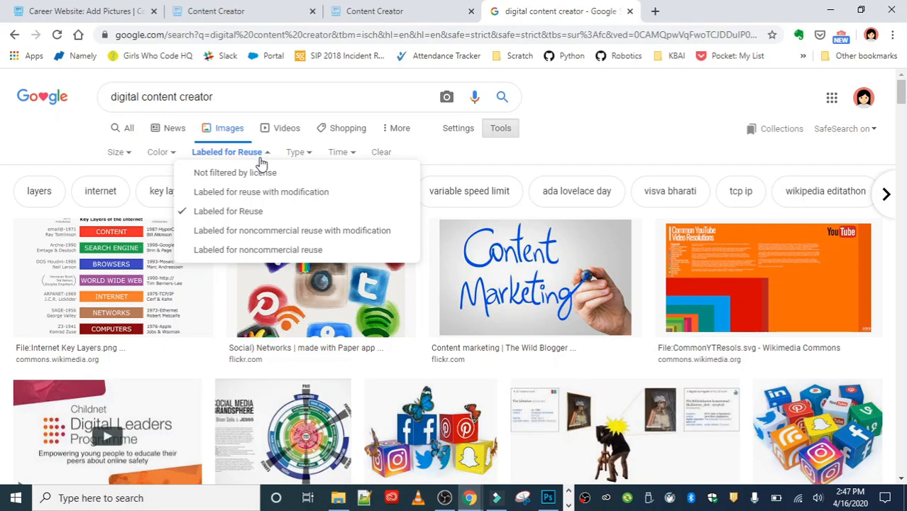
pyautogui.moveTo(227, 210)
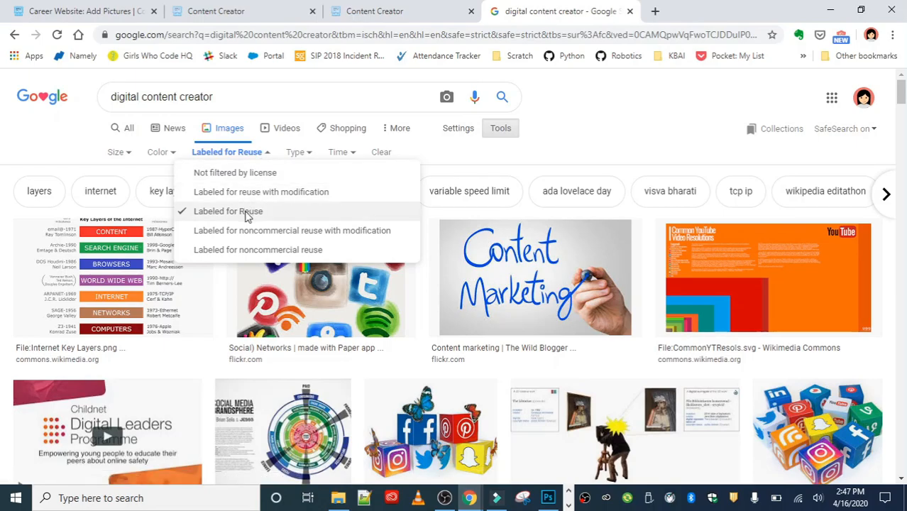
pyautogui.moveTo(608, 155)
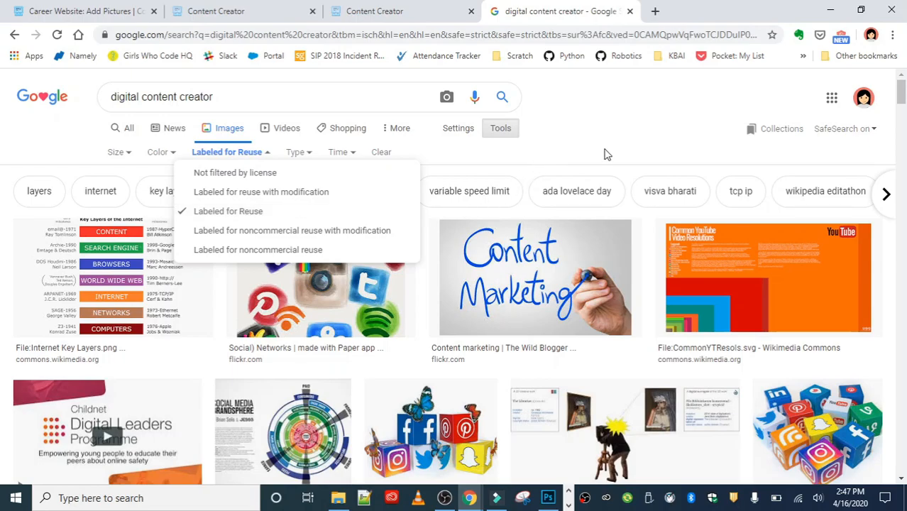
pyautogui.moveTo(238, 142)
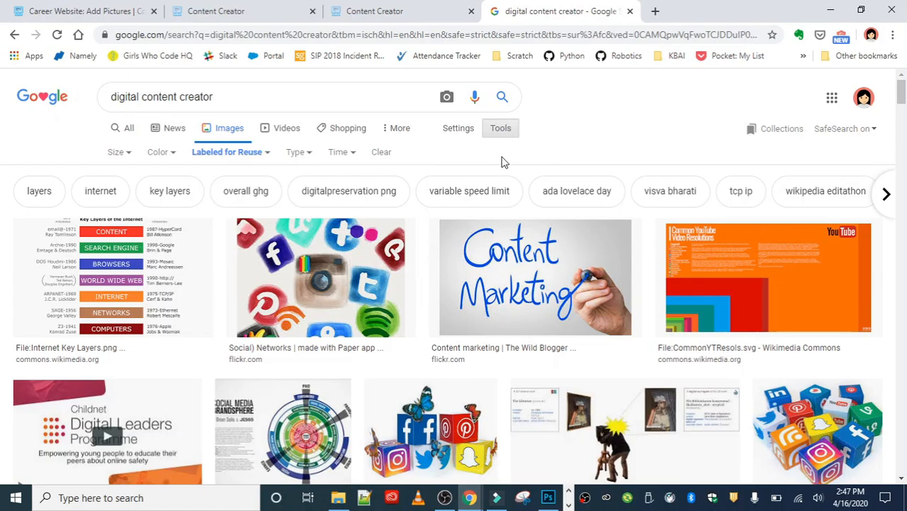
pyautogui.moveTo(564, 278)
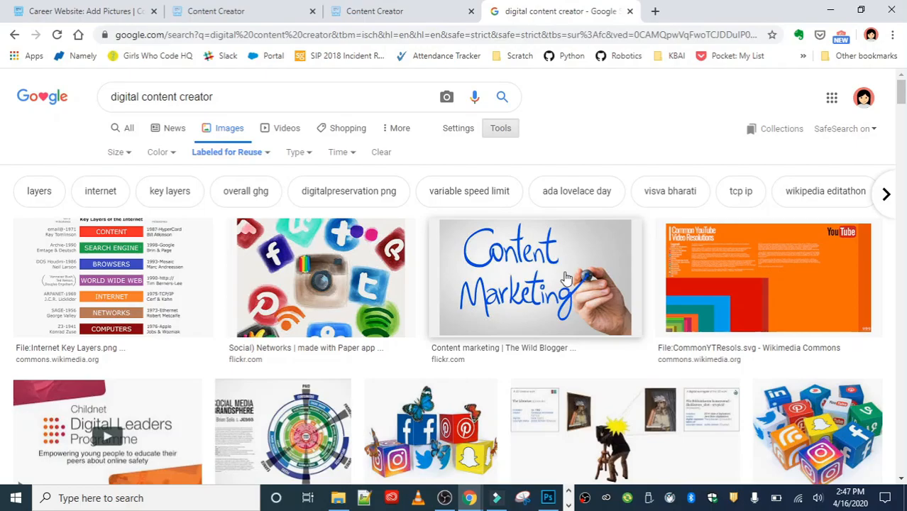
pyautogui.scroll(-3)
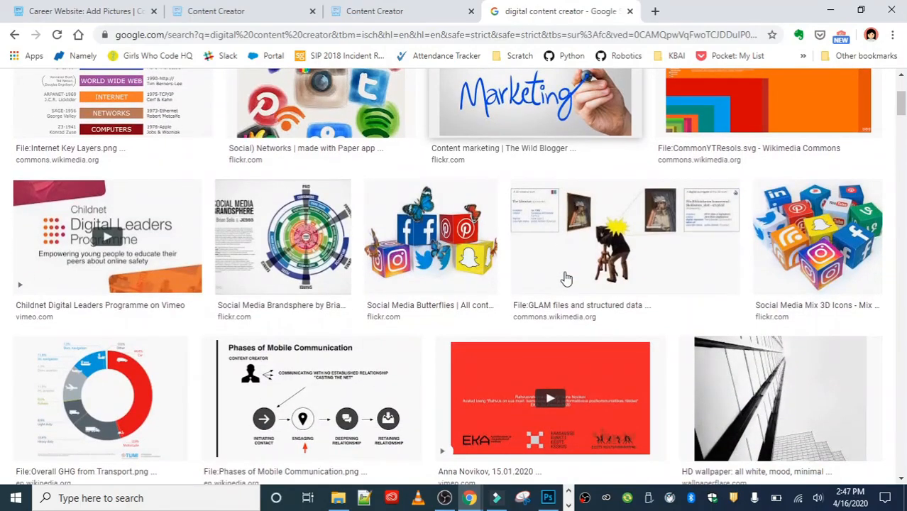
pyautogui.scroll(-3)
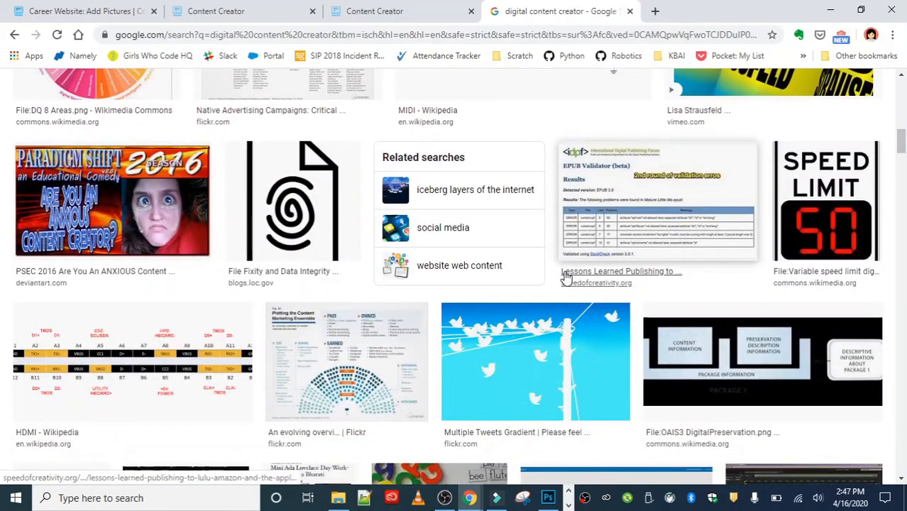
pyautogui.scroll(3)
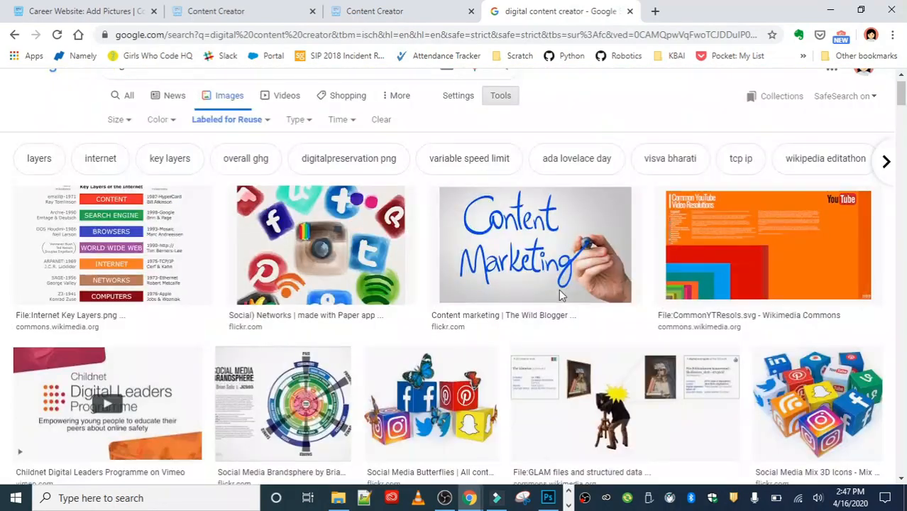
pyautogui.scroll(3)
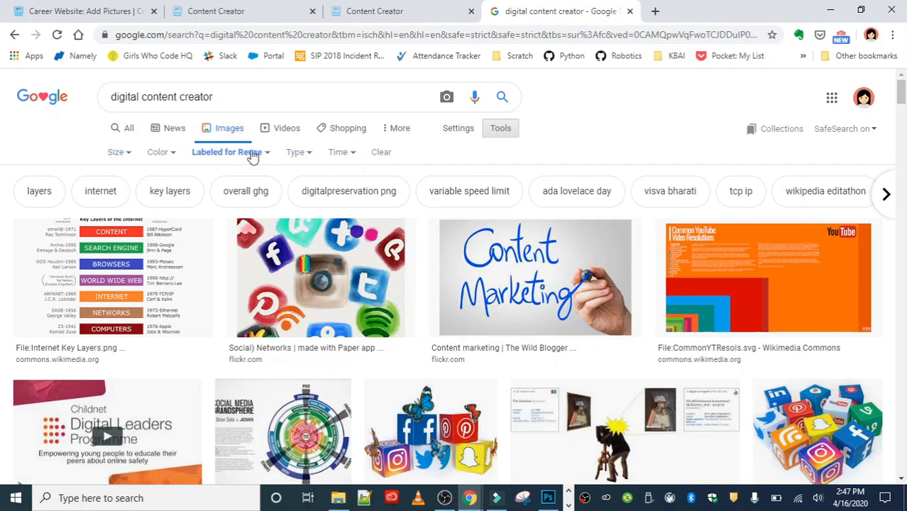
pyautogui.moveTo(383, 151)
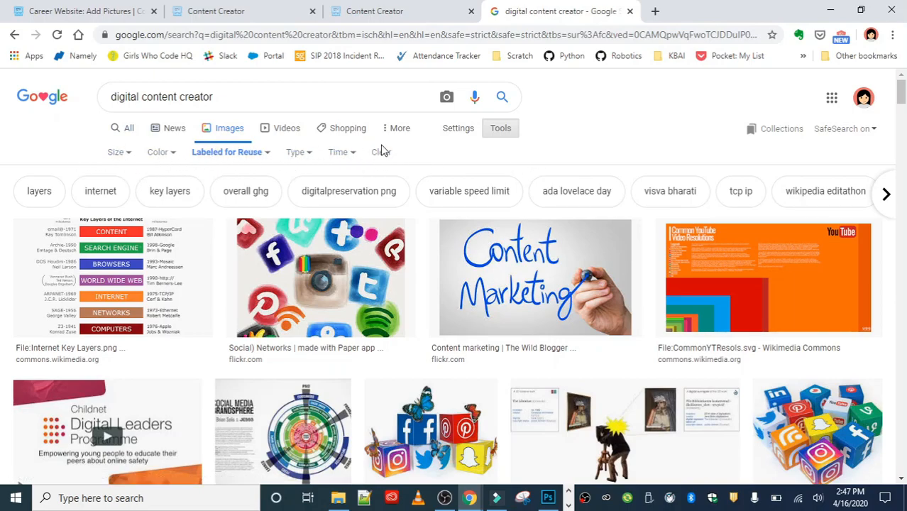
pyautogui.moveTo(595, 153)
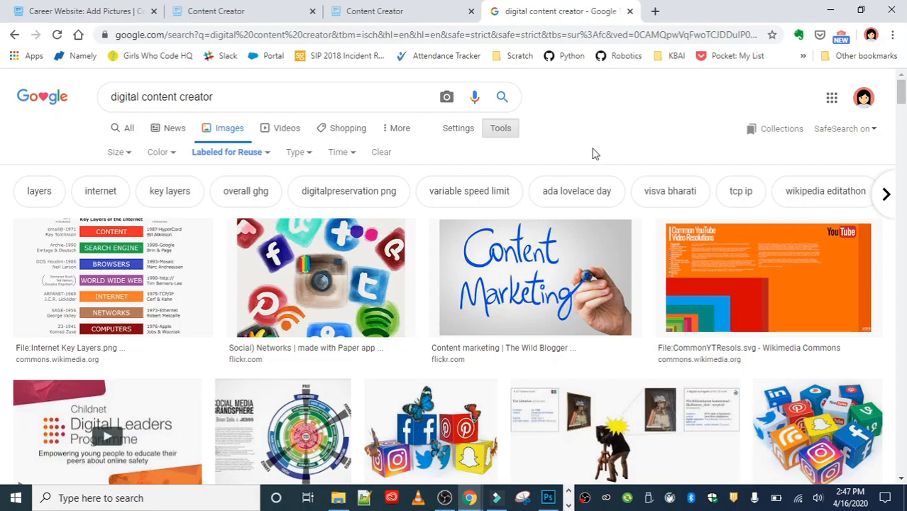
pyautogui.moveTo(348, 12)
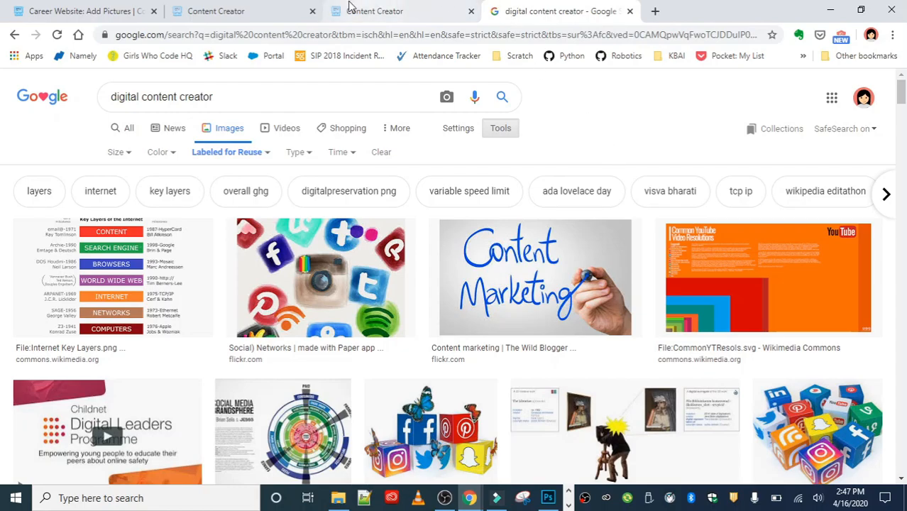
# Return to CodeHS and bring up the Add Styles exercise instructions with style.css in the editor
pyautogui.click(215, 12)
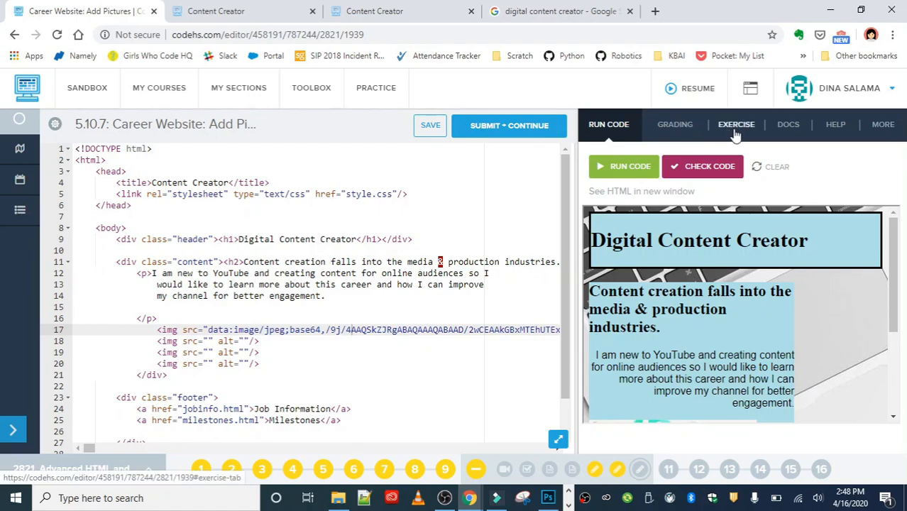
pyautogui.click(735, 124)
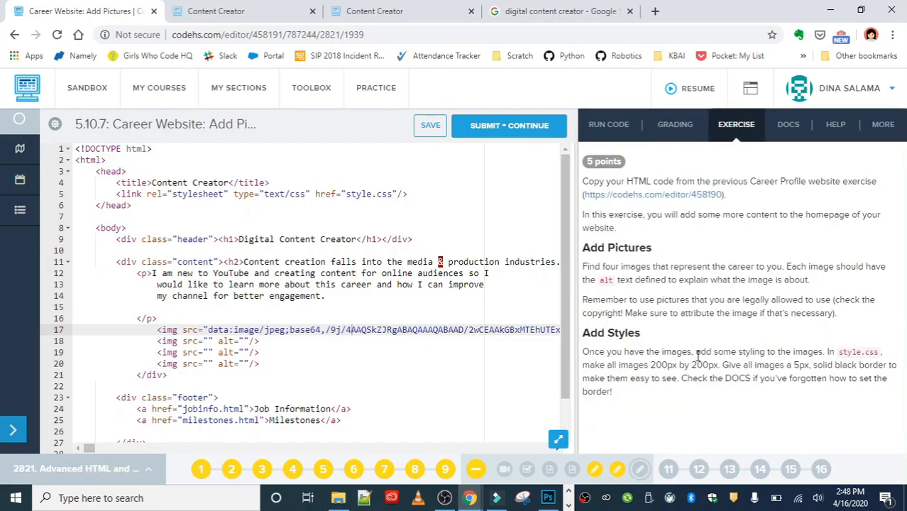
pyautogui.moveTo(775, 367)
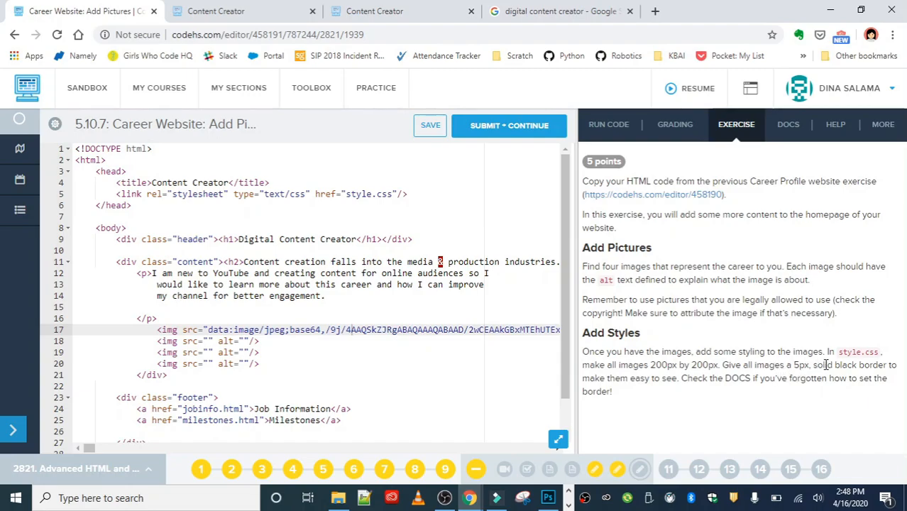
pyautogui.moveTo(860, 396)
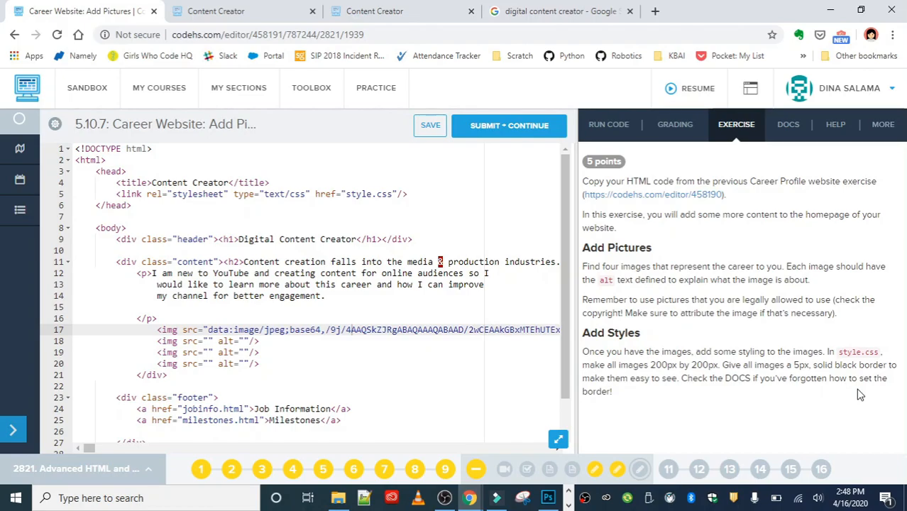
pyautogui.click(430, 125)
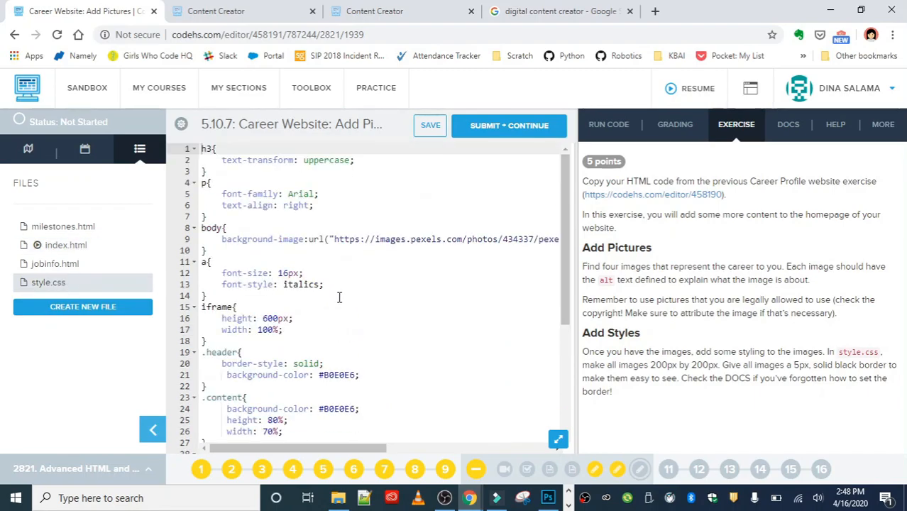
# Append an img rule to style.css with width: 200px and height: 200px
pyautogui.scroll(-3)
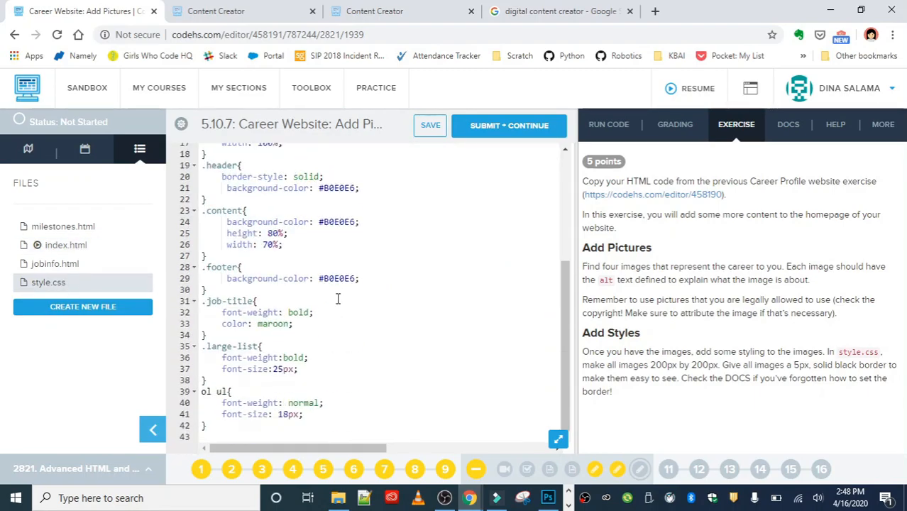
pyautogui.scroll(3)
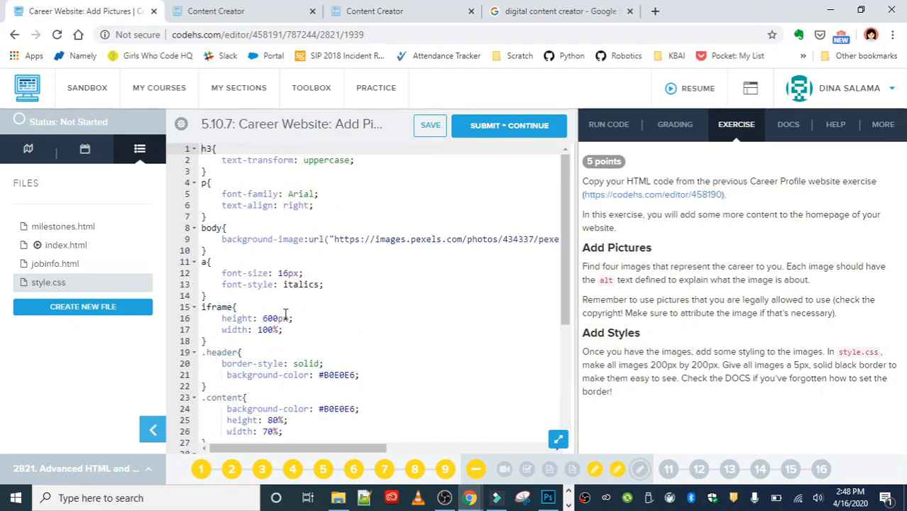
pyautogui.scroll(-3)
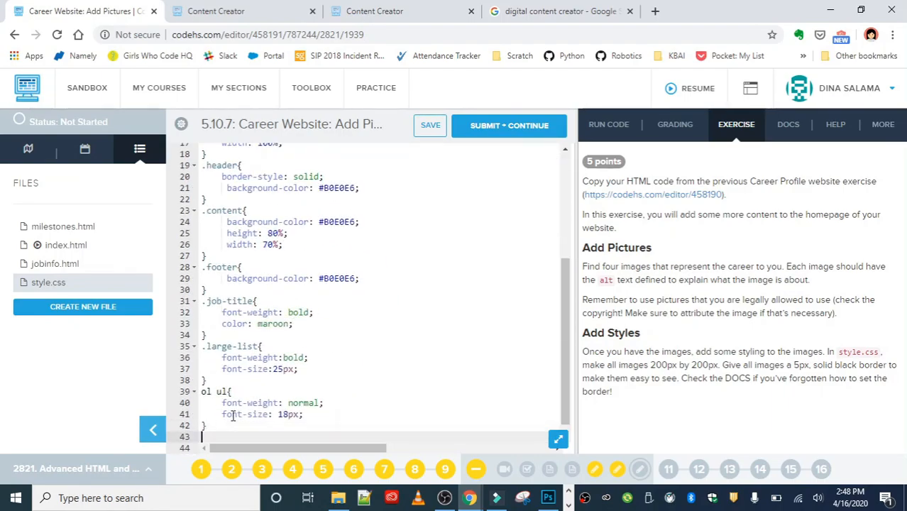
pyautogui.write('img{')
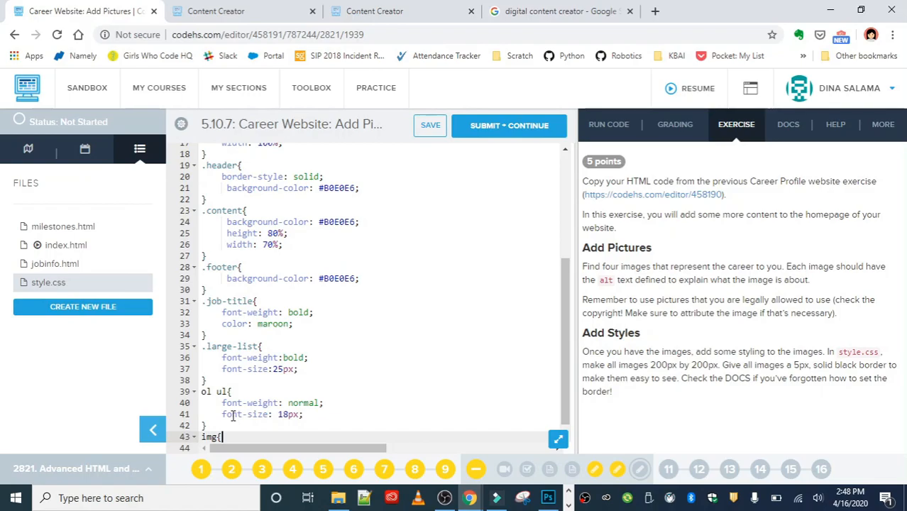
pyautogui.write('width')
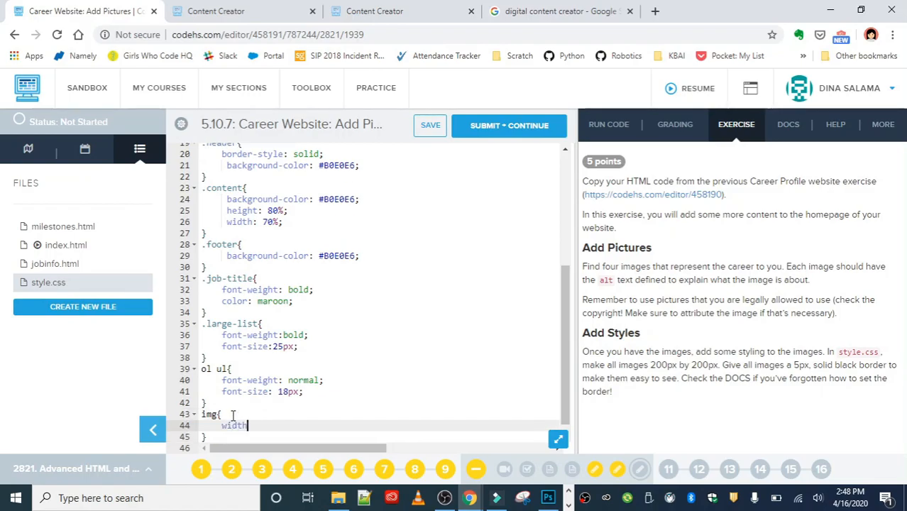
pyautogui.write('200px;')
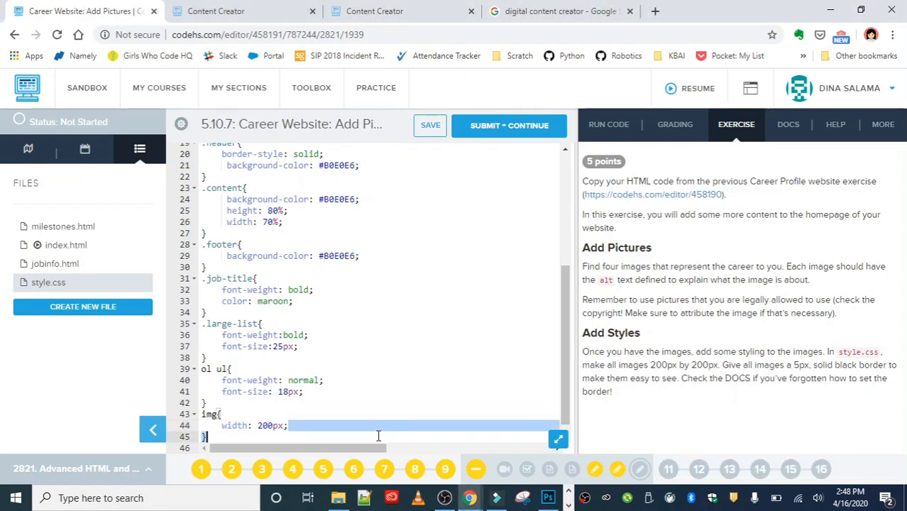
pyautogui.write('height: 200')
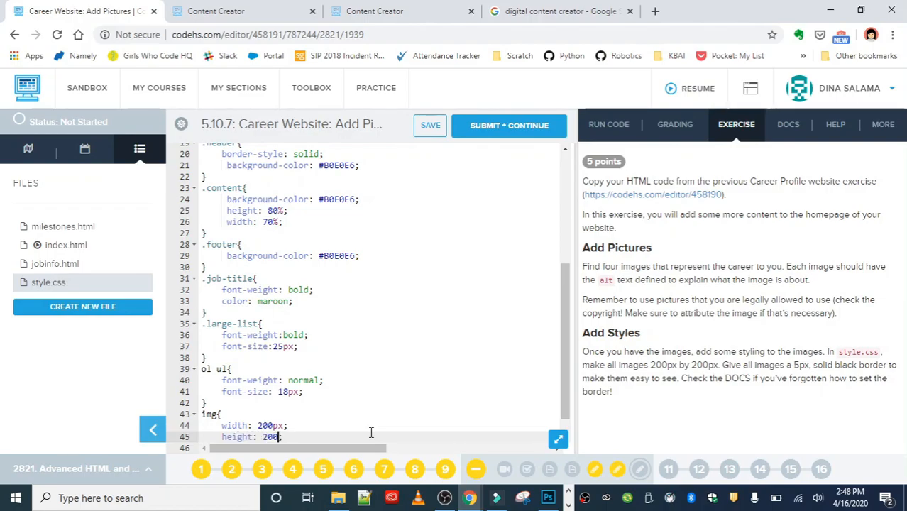
pyautogui.write('px;')
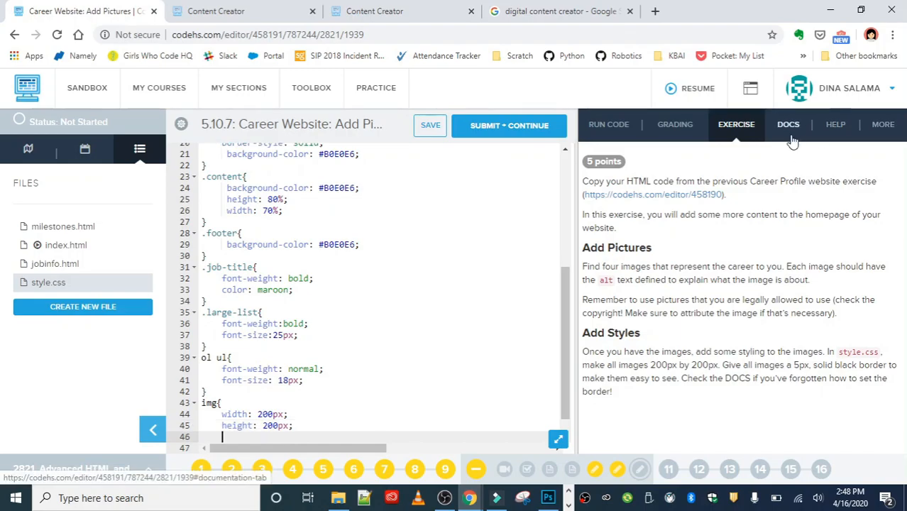
# Using the Docs Border section, add border-color black, border-width 5px and border-style solid to the img rule
pyautogui.click(788, 125)
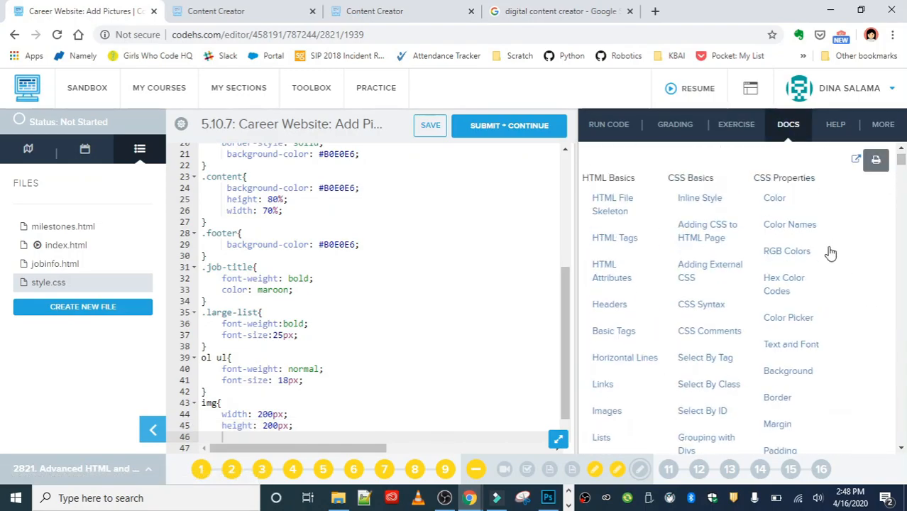
pyautogui.click(778, 398)
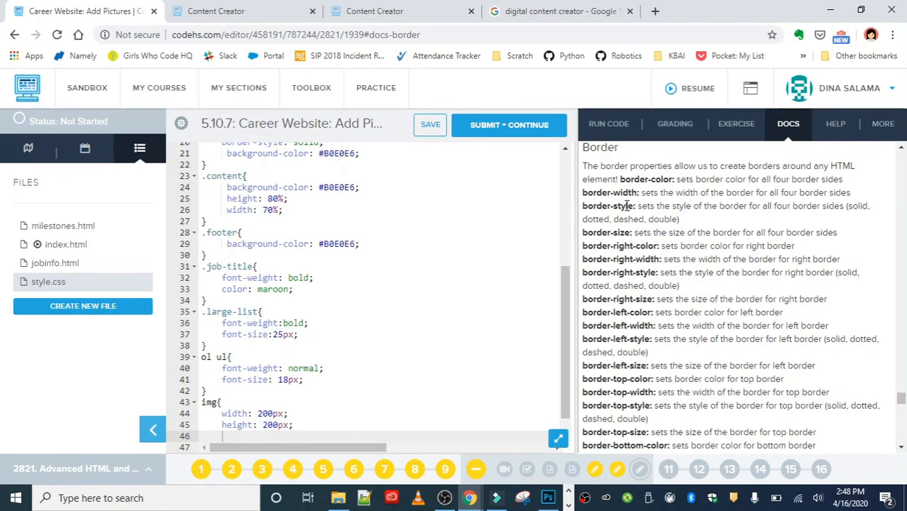
pyautogui.write('border-col')
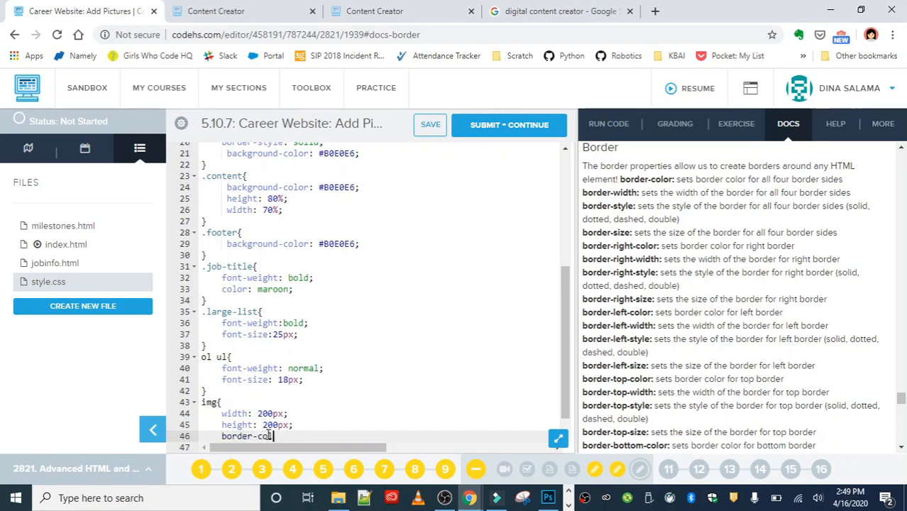
pyautogui.write(':b')
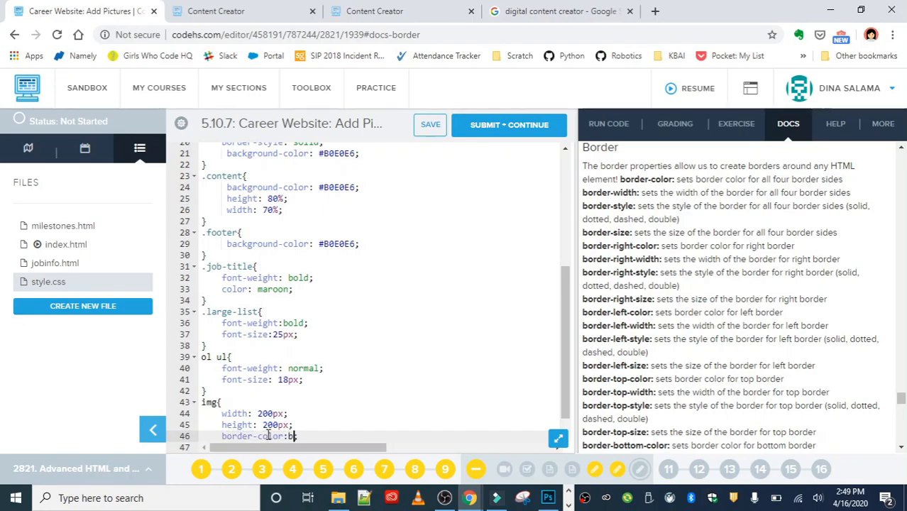
pyautogui.write('lack;')
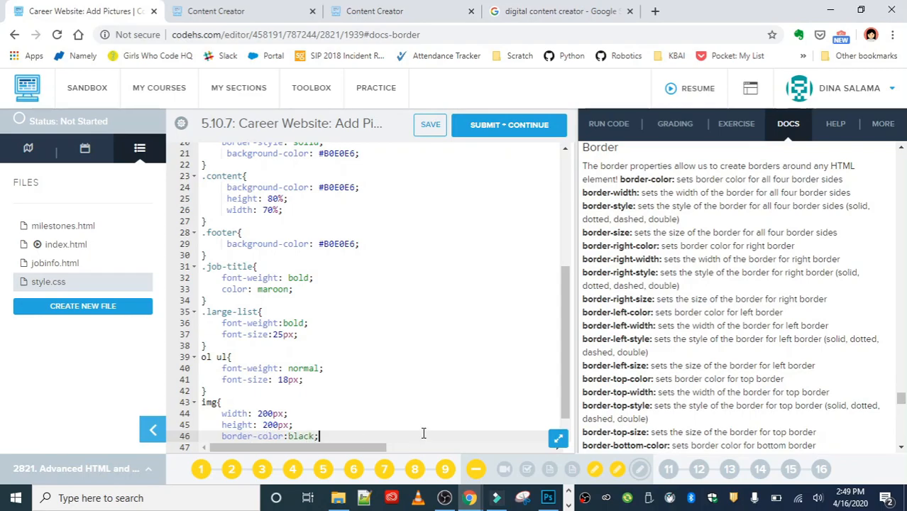
pyautogui.write('bor')
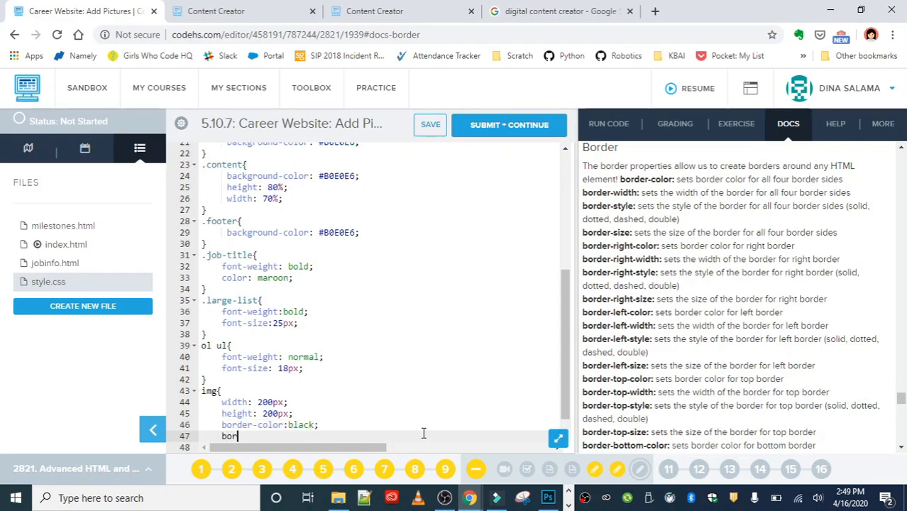
pyautogui.write('der-eidth:')
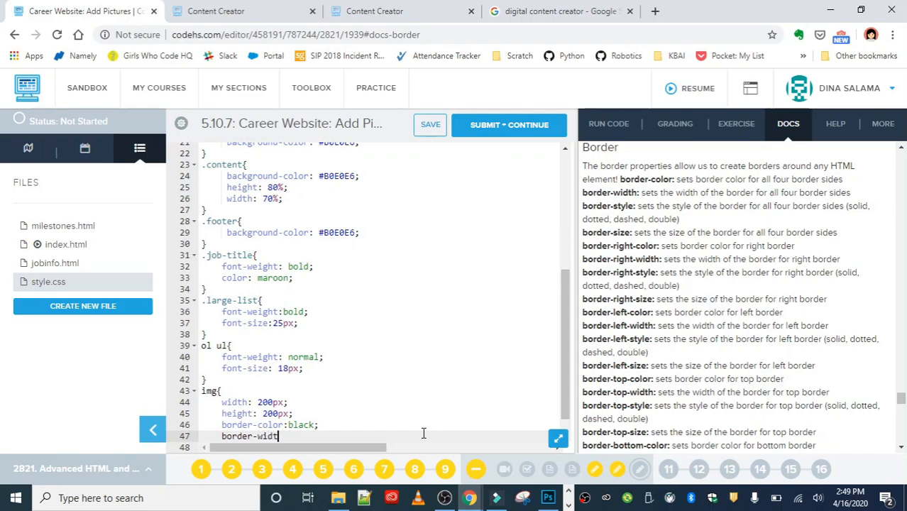
pyautogui.write(': 5px;')
pyautogui.click(380, 447)
pyautogui.write('border-style:')
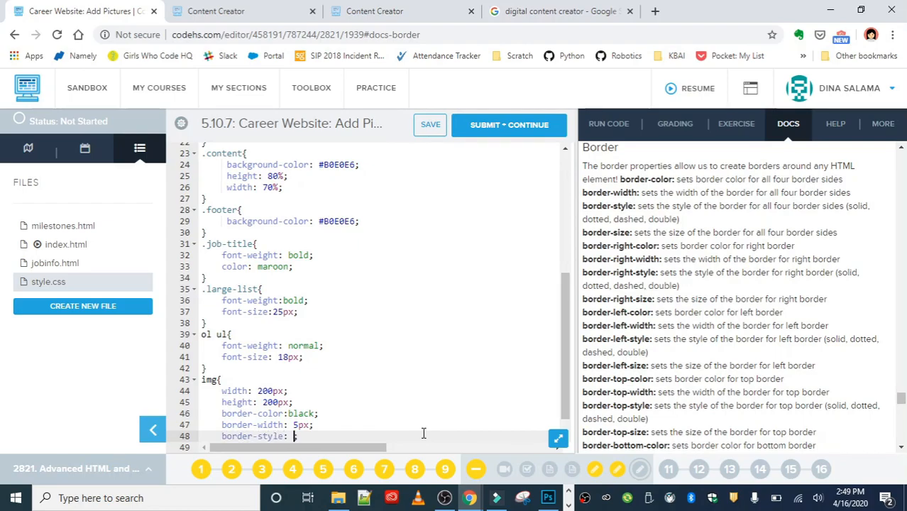
pyautogui.write('solid')
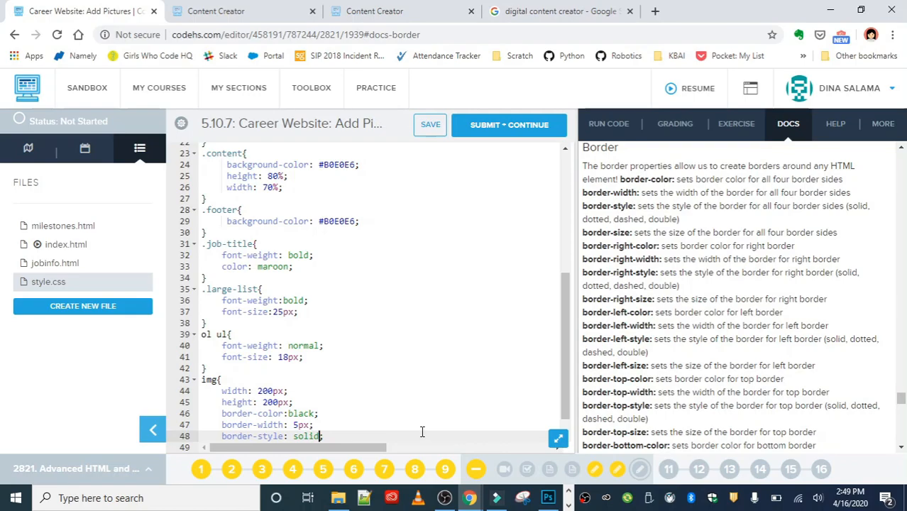
# Save the stylesheet and switch to the live preview of the website
pyautogui.click(430, 125)
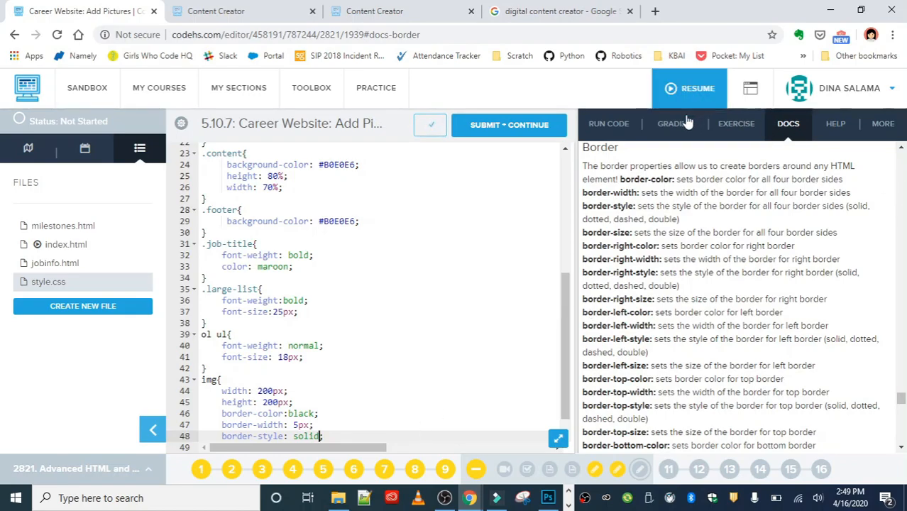
pyautogui.click(735, 122)
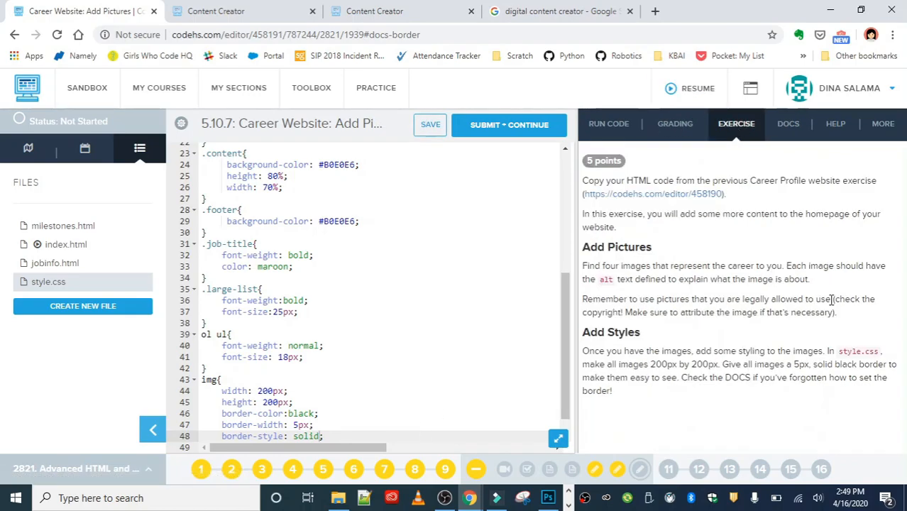
pyautogui.moveTo(840, 352)
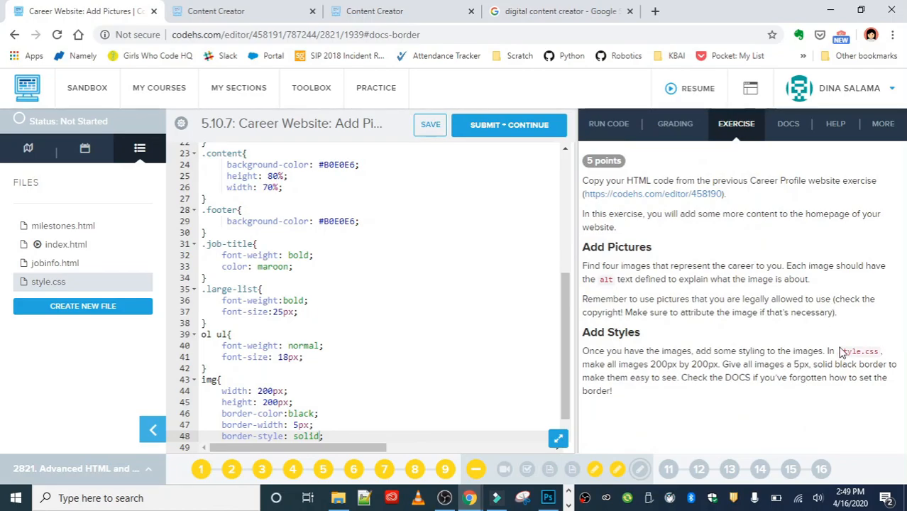
pyautogui.click(607, 122)
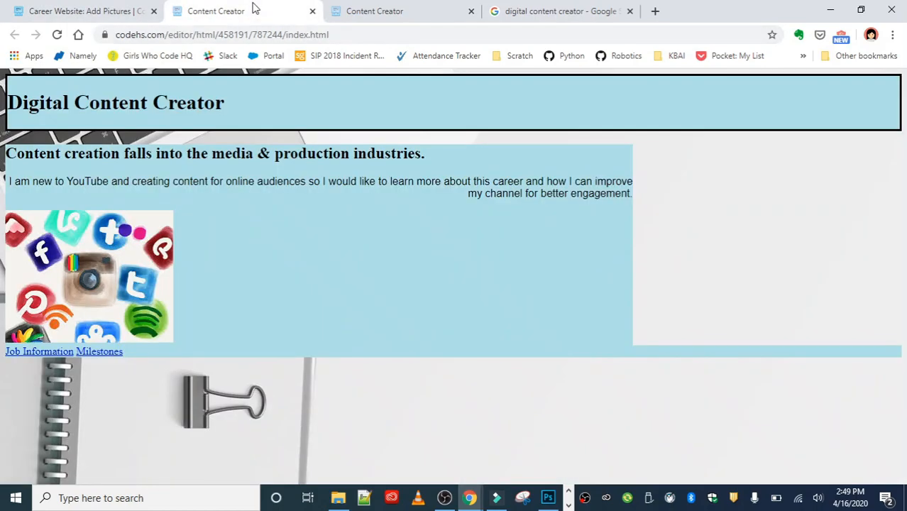
# Refresh the preview to show the black-bordered image, then return to the CodeHS editor
pyautogui.click(57, 34)
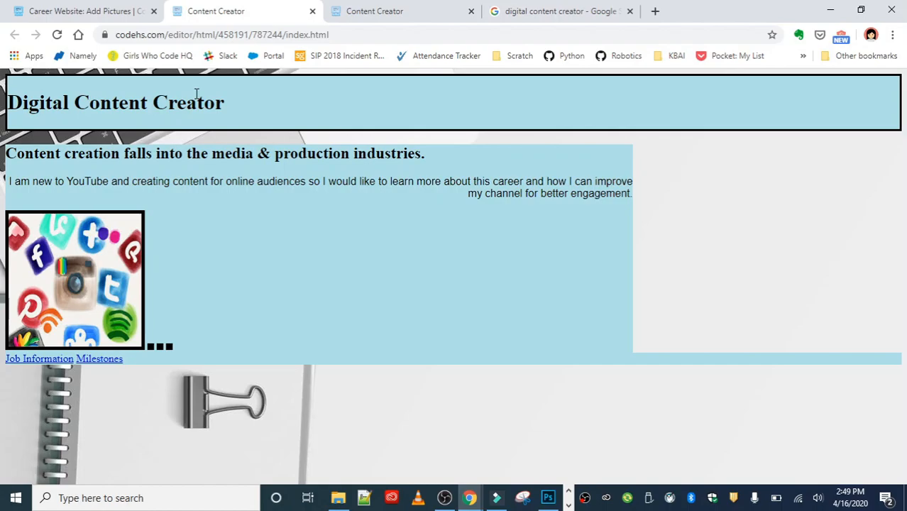
pyautogui.moveTo(191, 355)
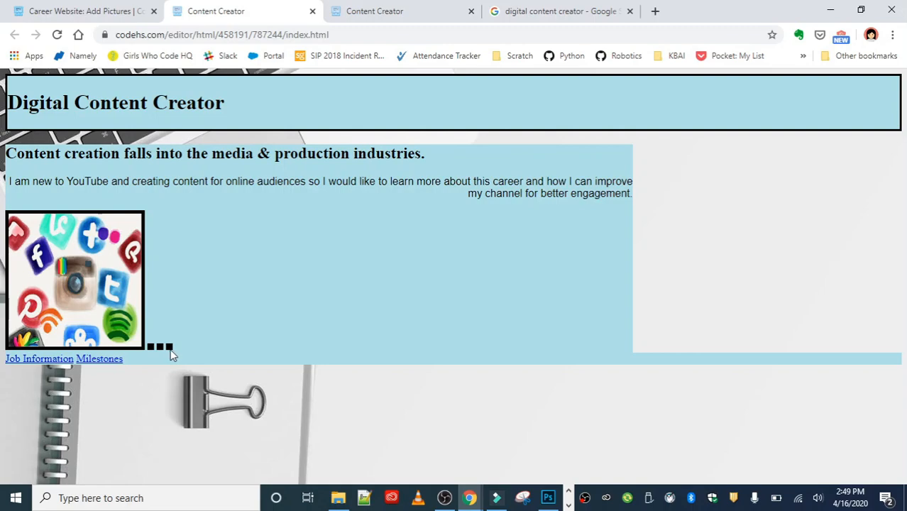
pyautogui.moveTo(105, 339)
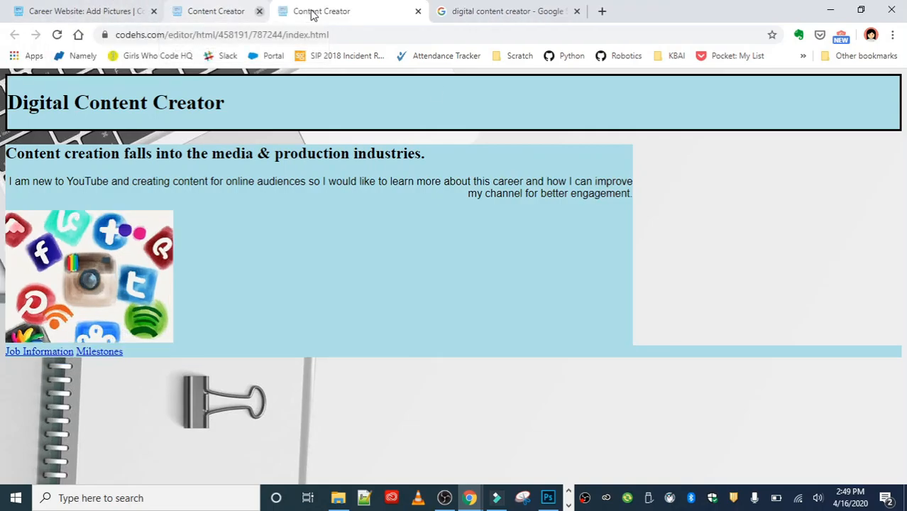
pyautogui.click(78, 11)
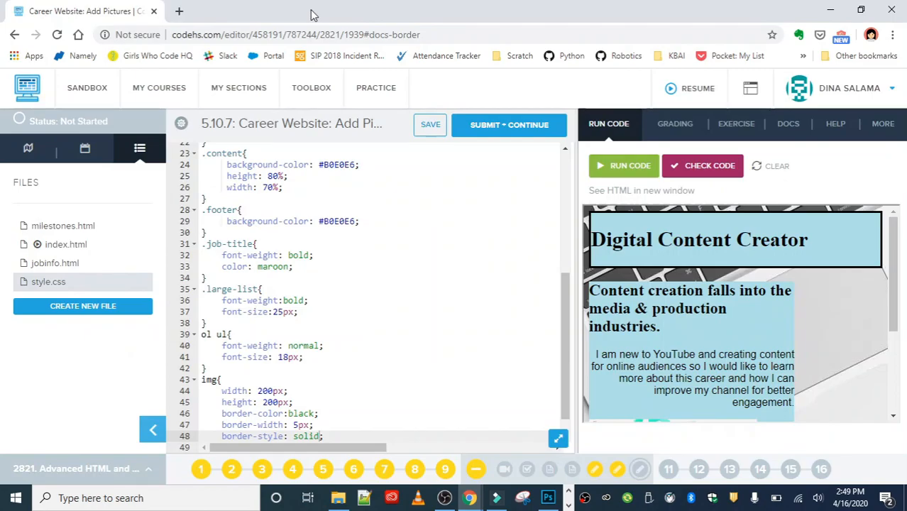
pyautogui.moveTo(454, 207)
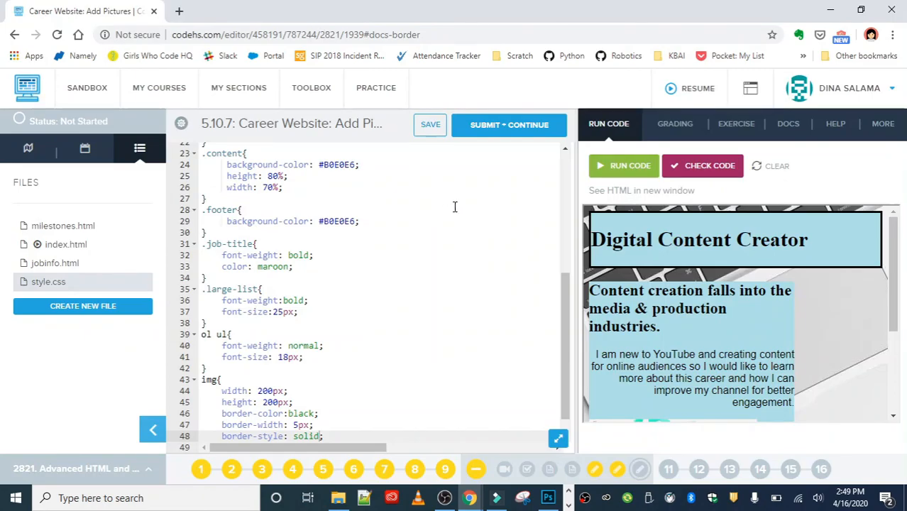